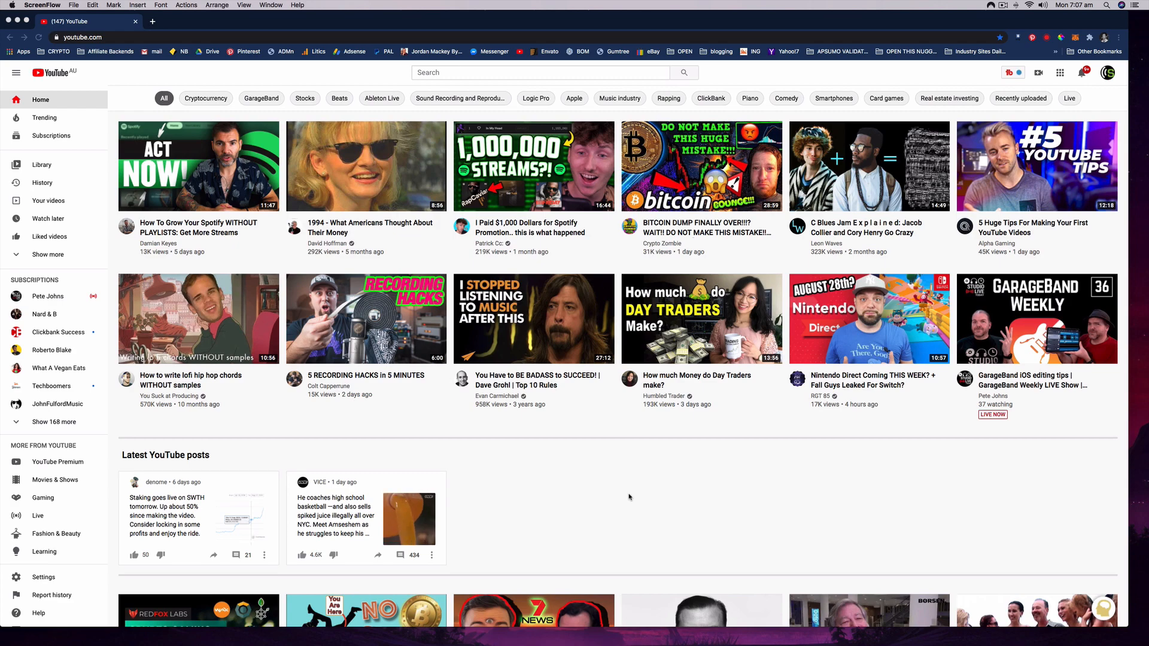
Step: Open the Studio Hacks channel from the home feed and go to its VIDEOS tab
scroll(down, 3)
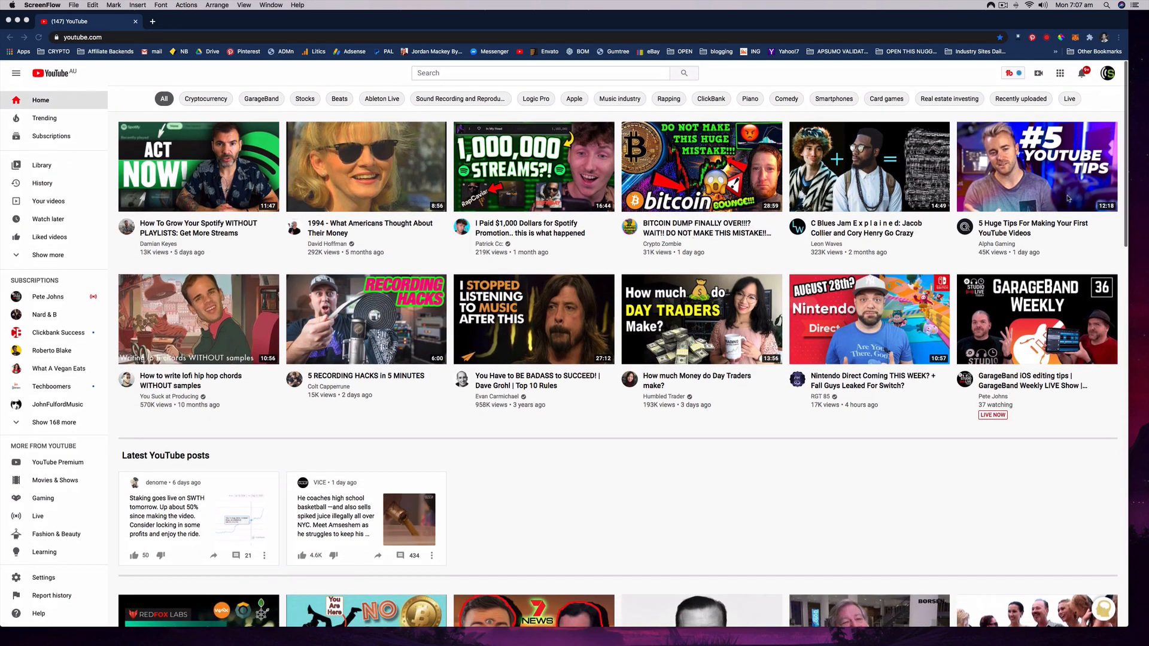
click(1109, 73)
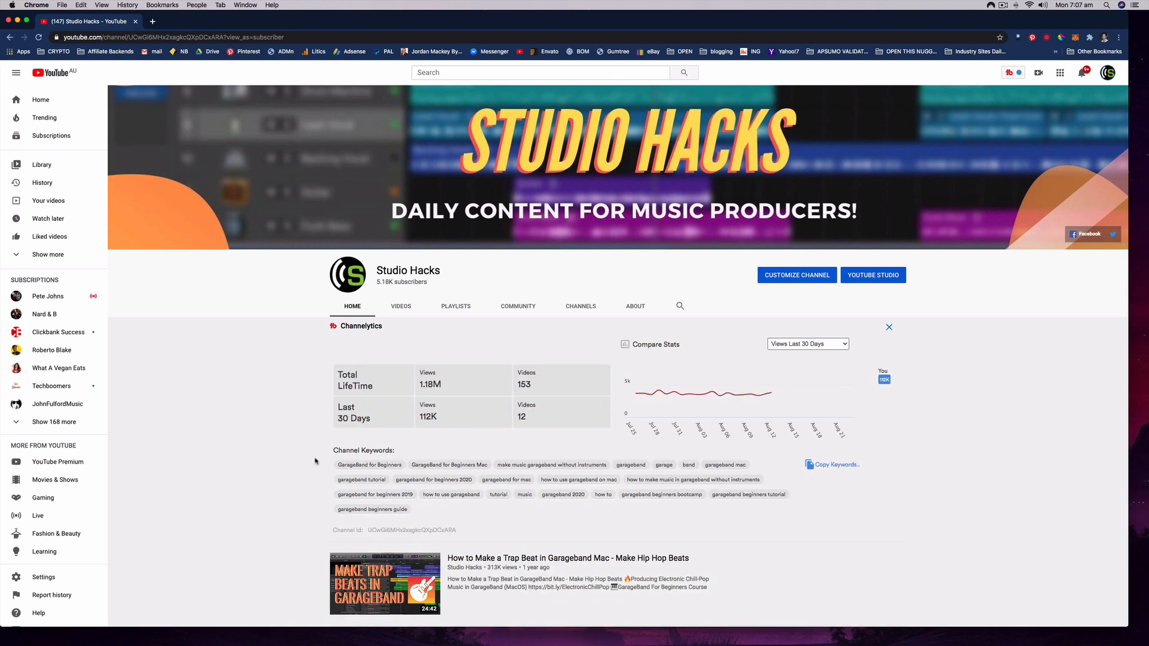
click(400, 306)
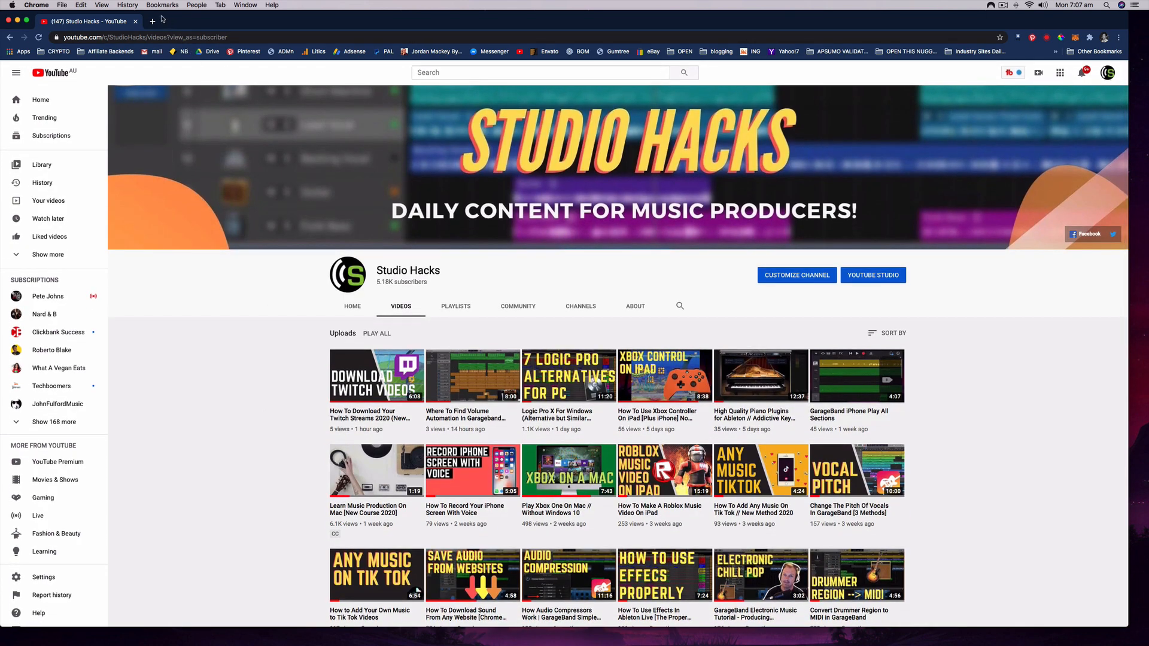
mouse_move(152, 20)
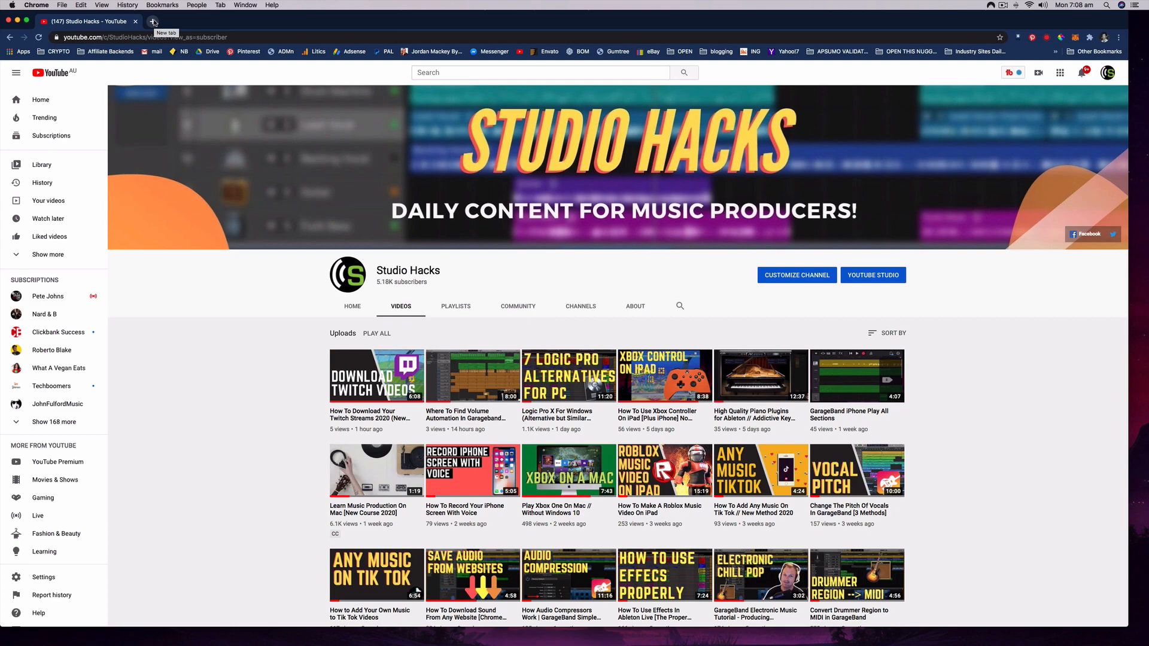
Step: In a new tab, search 'dark mode for chrome extension' and open the Dark Mode store result
click(153, 21)
text(dark mode for chrome extension)
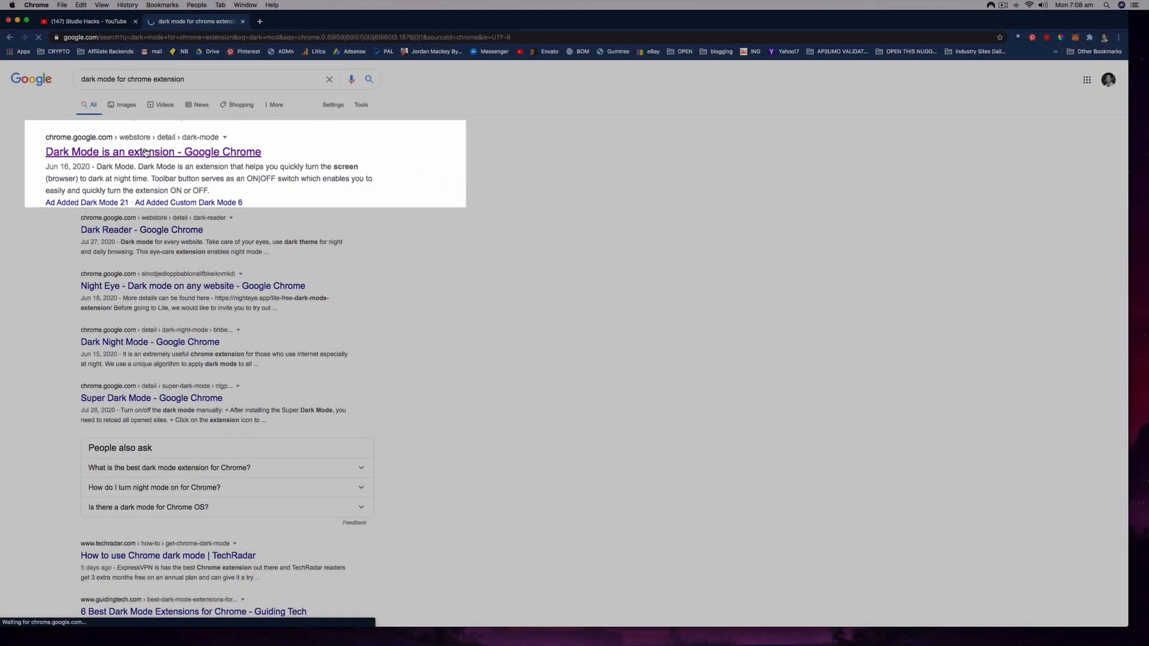
click(153, 151)
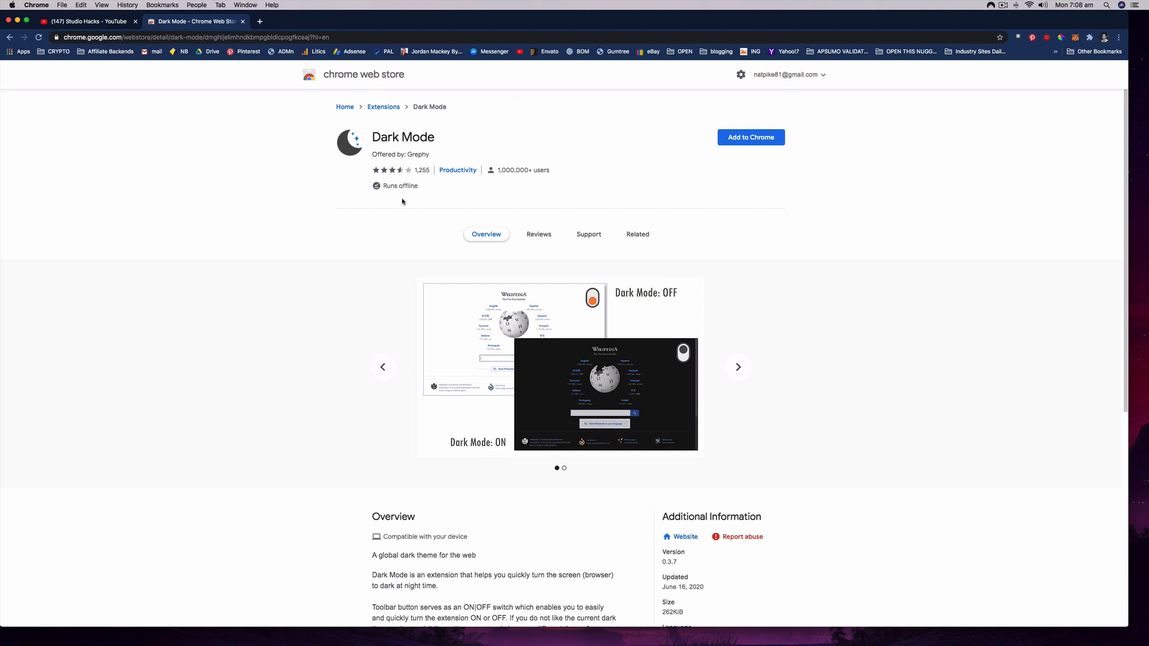
mouse_move(359, 284)
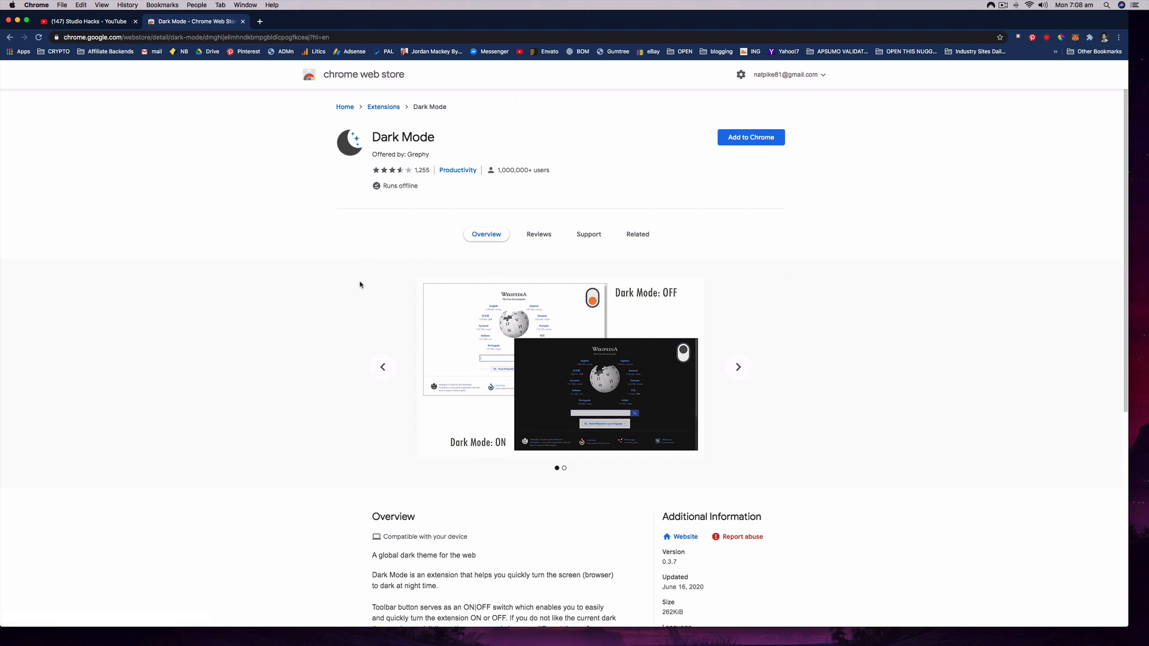
mouse_move(245, 341)
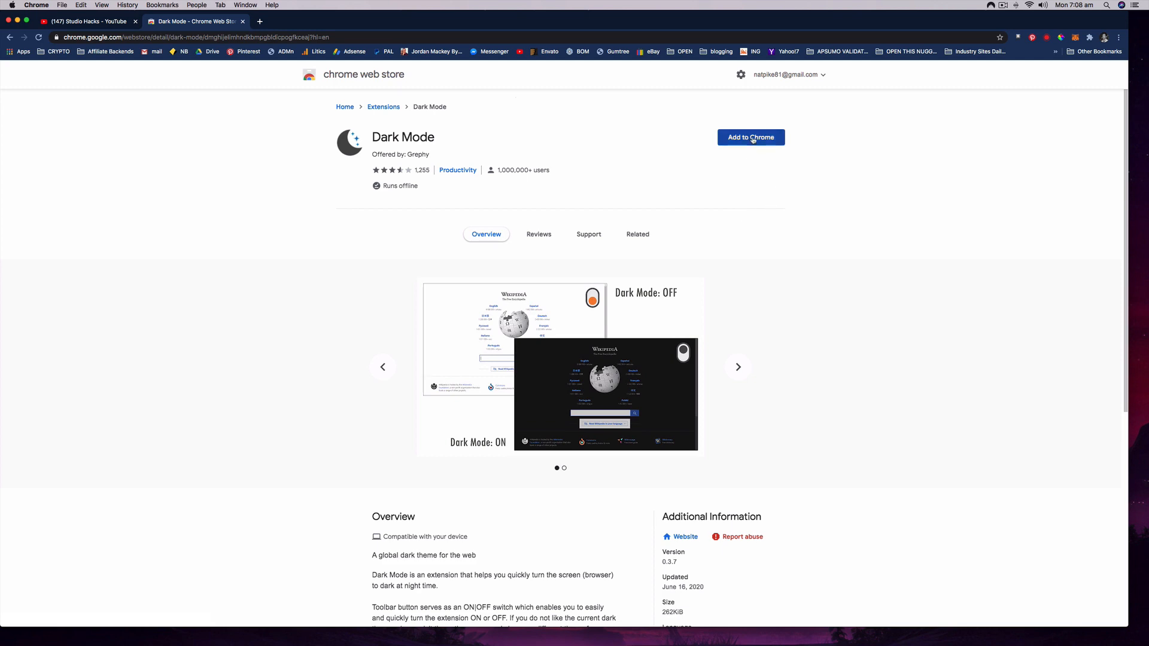
Step: Add the Dark Mode extension to Chrome and confirm 'Add extension' in the popup
click(750, 137)
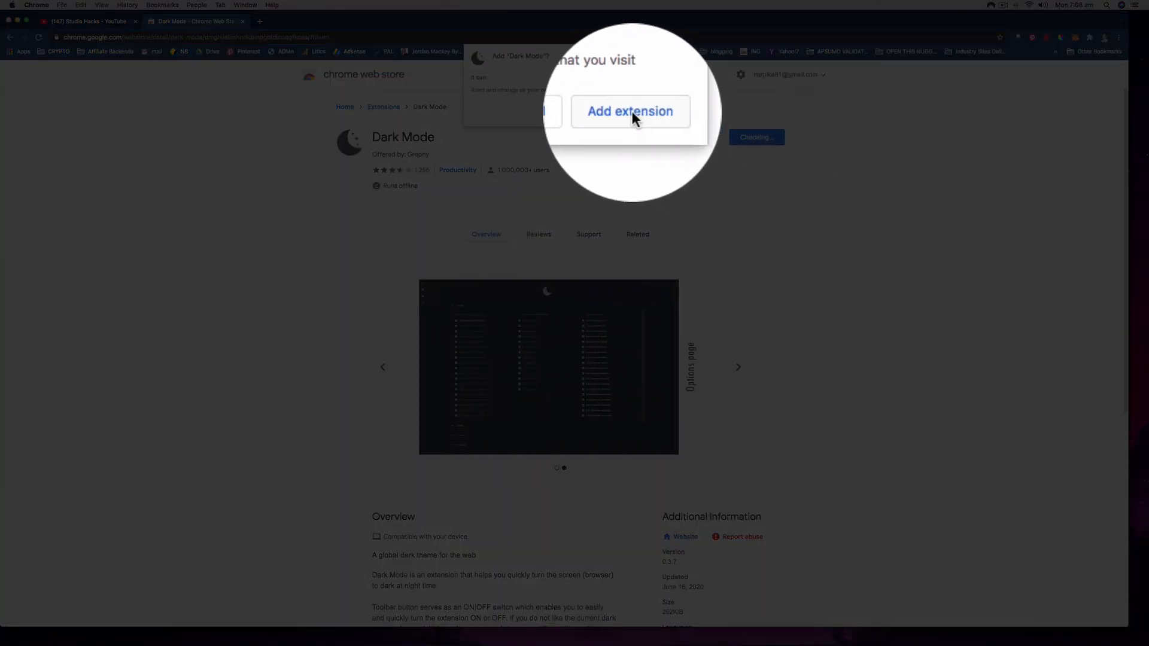
click(630, 110)
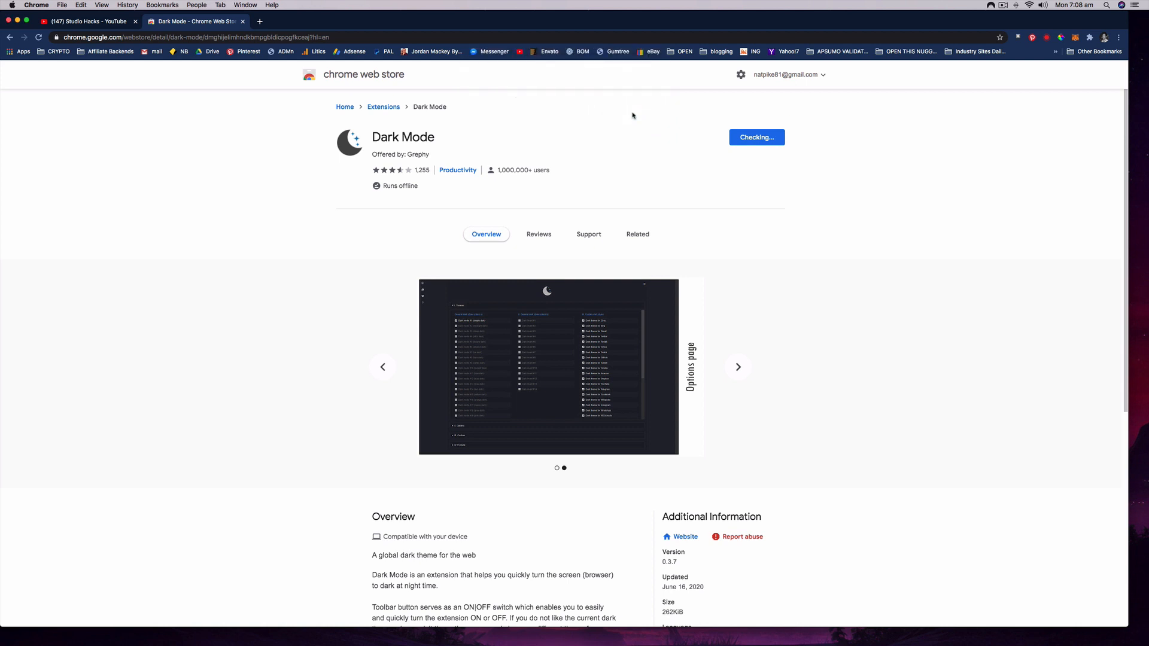
mouse_move(630, 116)
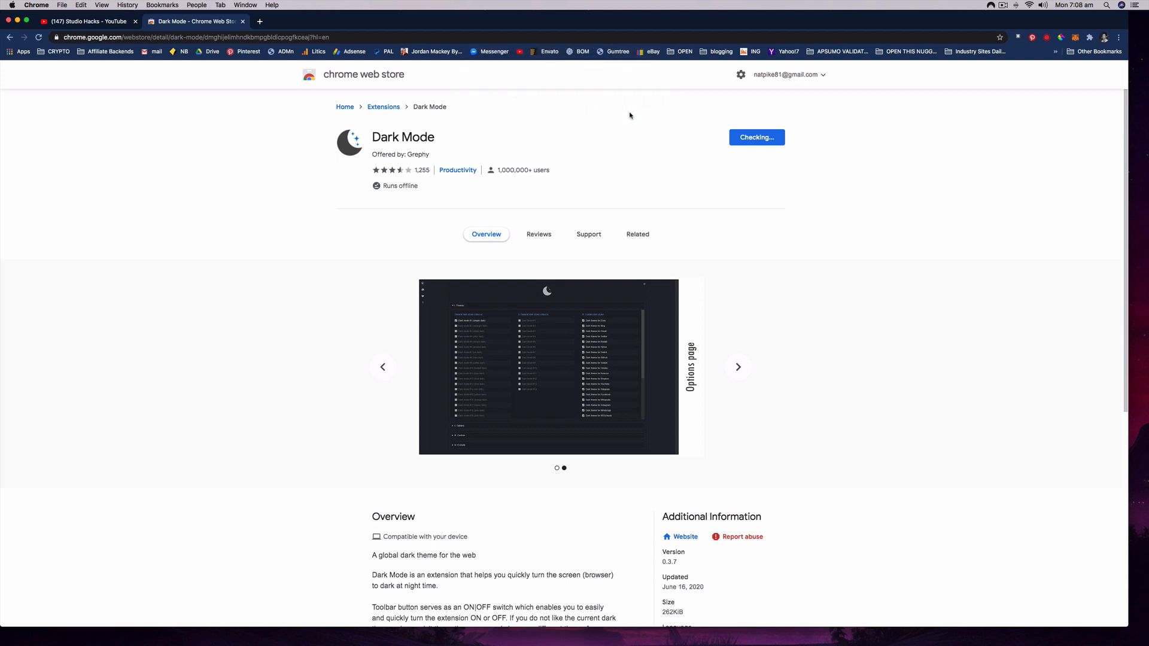
click(755, 137)
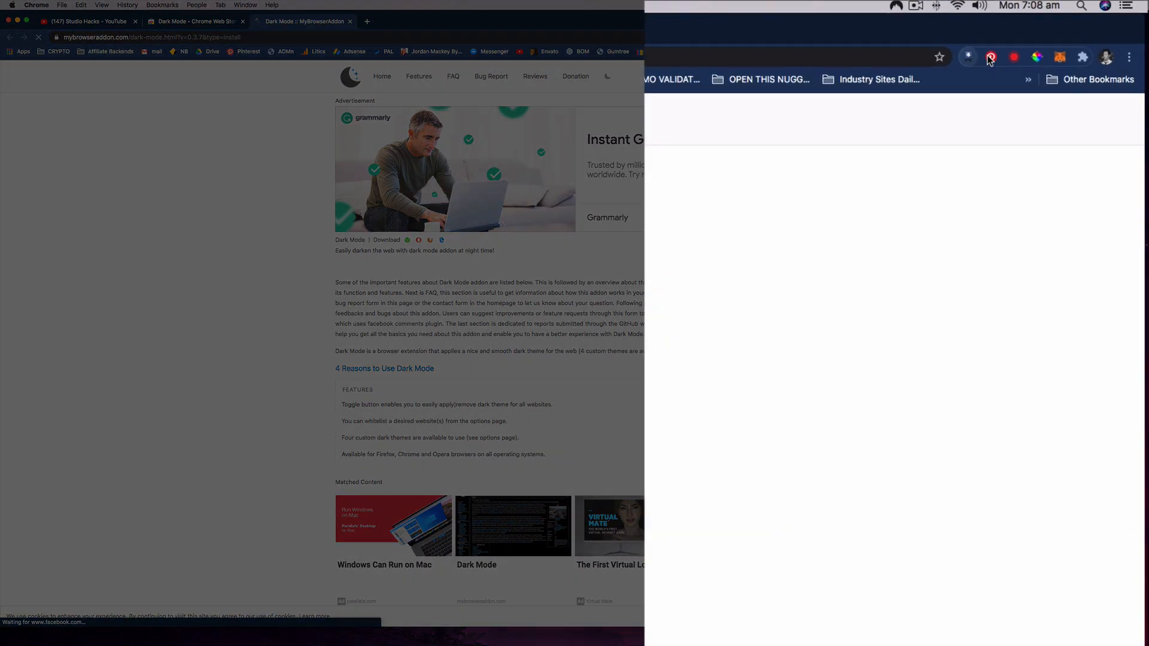
Step: Pin Dark Mode from the Extensions panel, close it, and turn the extension on
click(1083, 62)
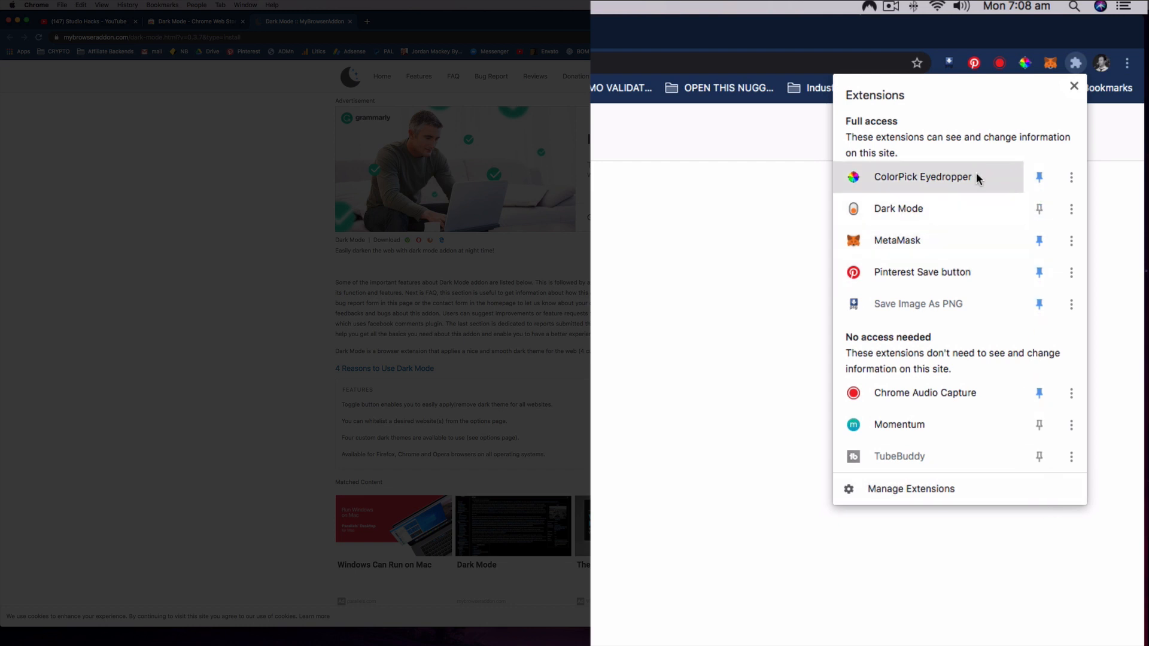
mouse_move(1001, 240)
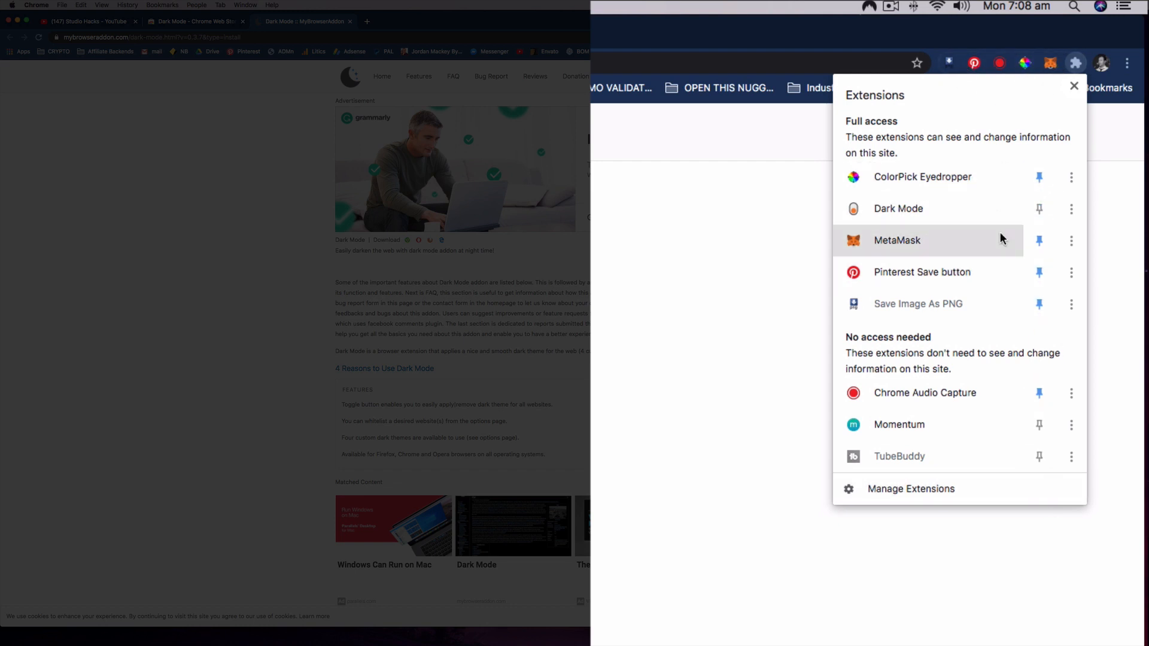
mouse_move(898, 213)
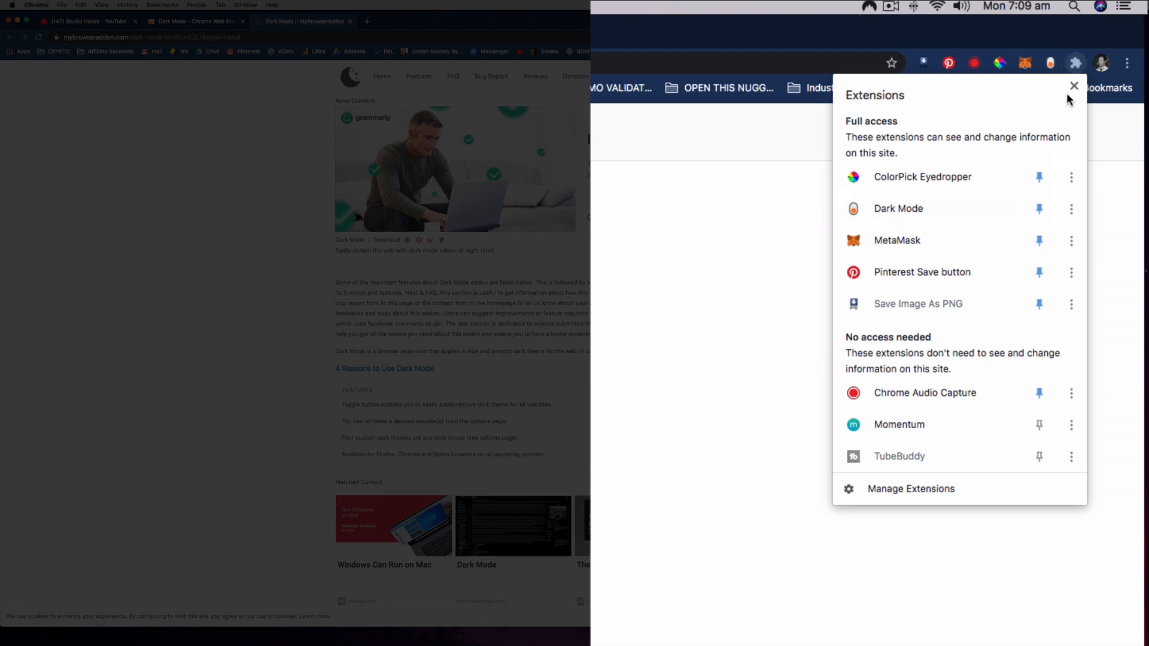
click(1074, 86)
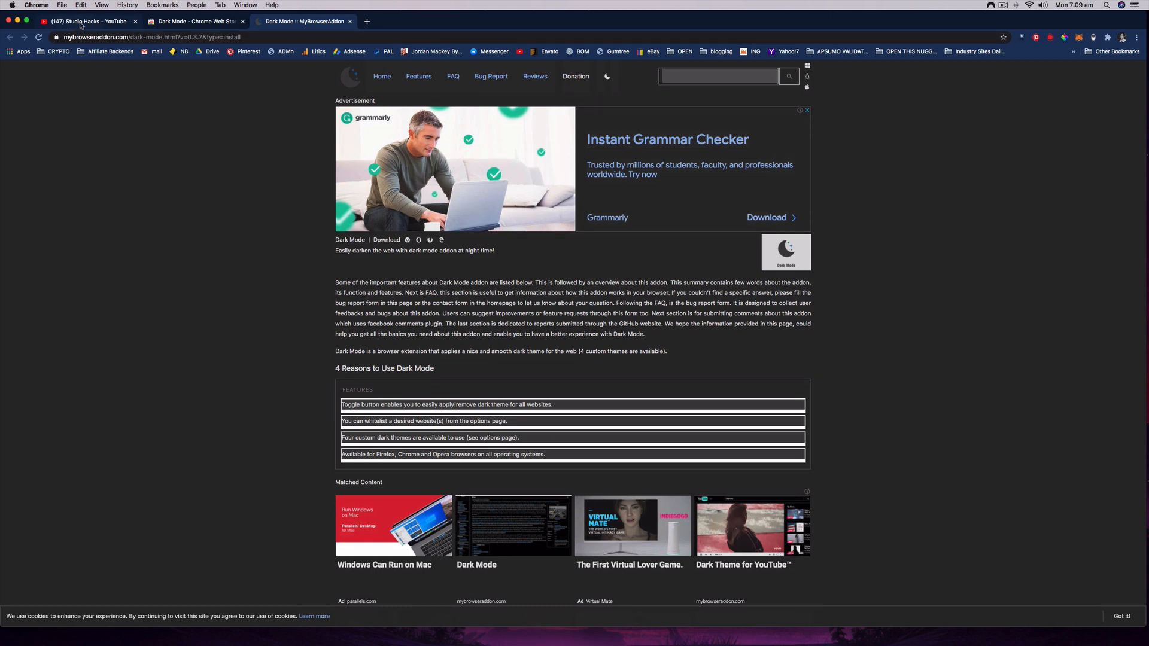
Step: Switch to the Studio Hacks YouTube tab and scroll through its now-dark uploads page
click(88, 21)
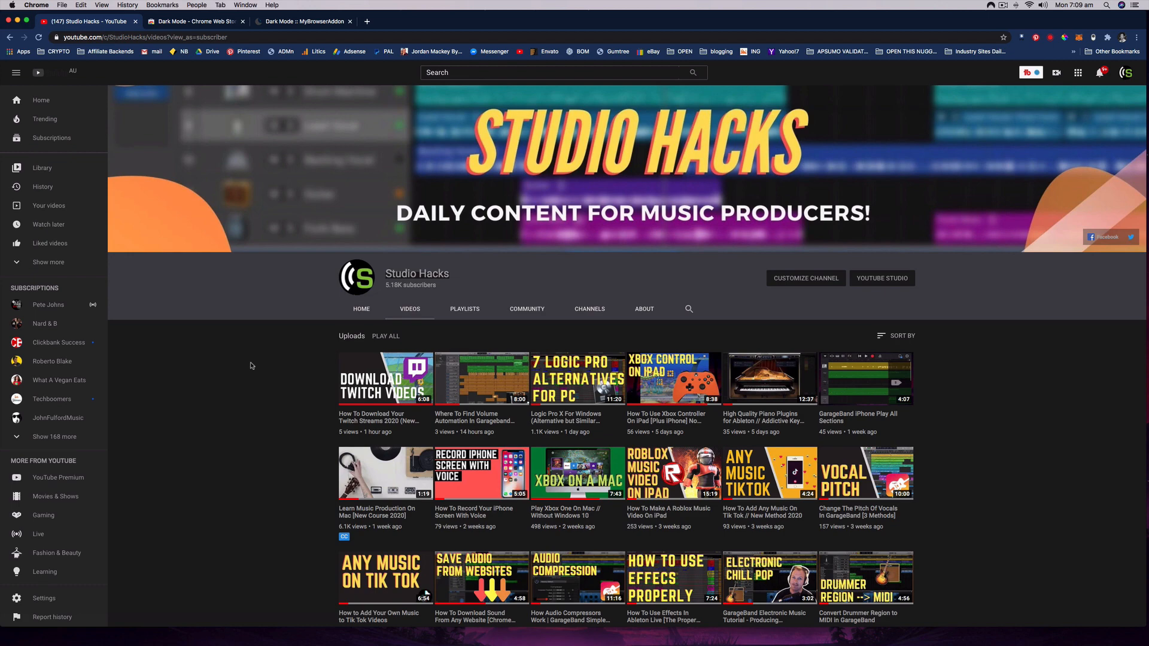
scroll(down, 3)
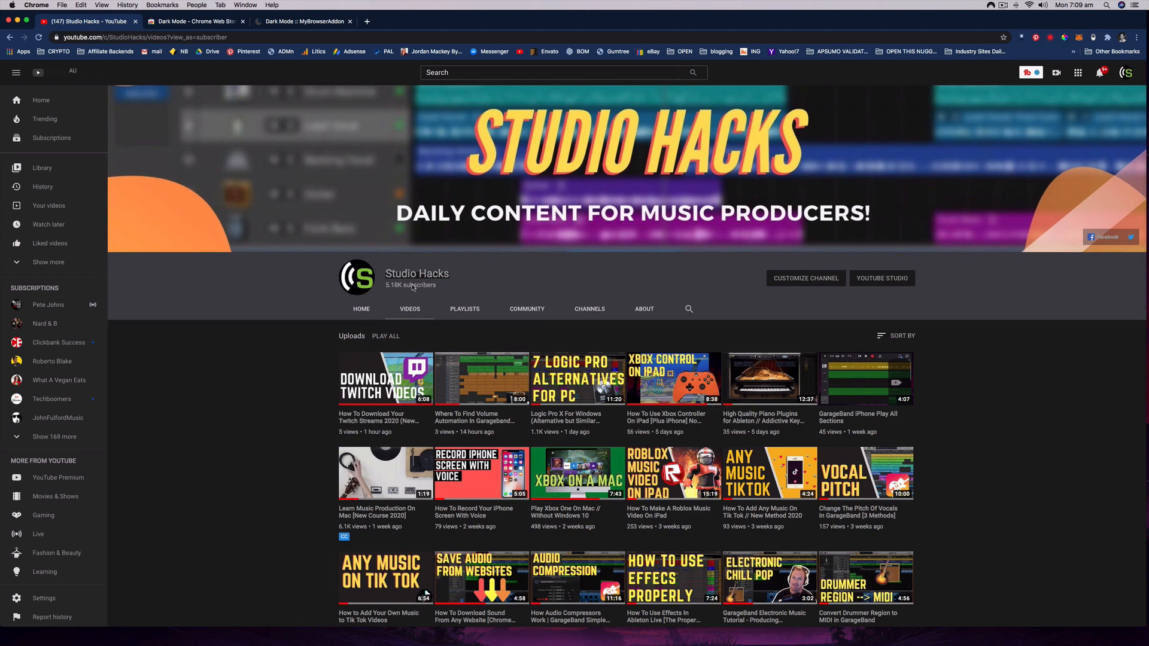
scroll(down, 3)
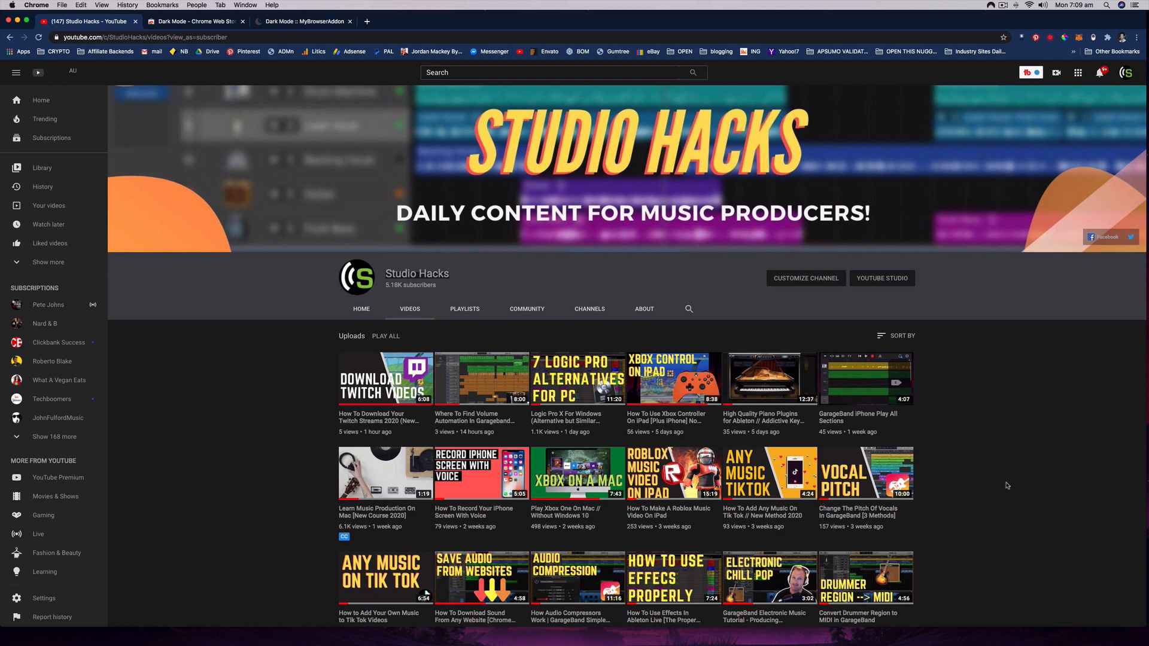
mouse_move(1046, 489)
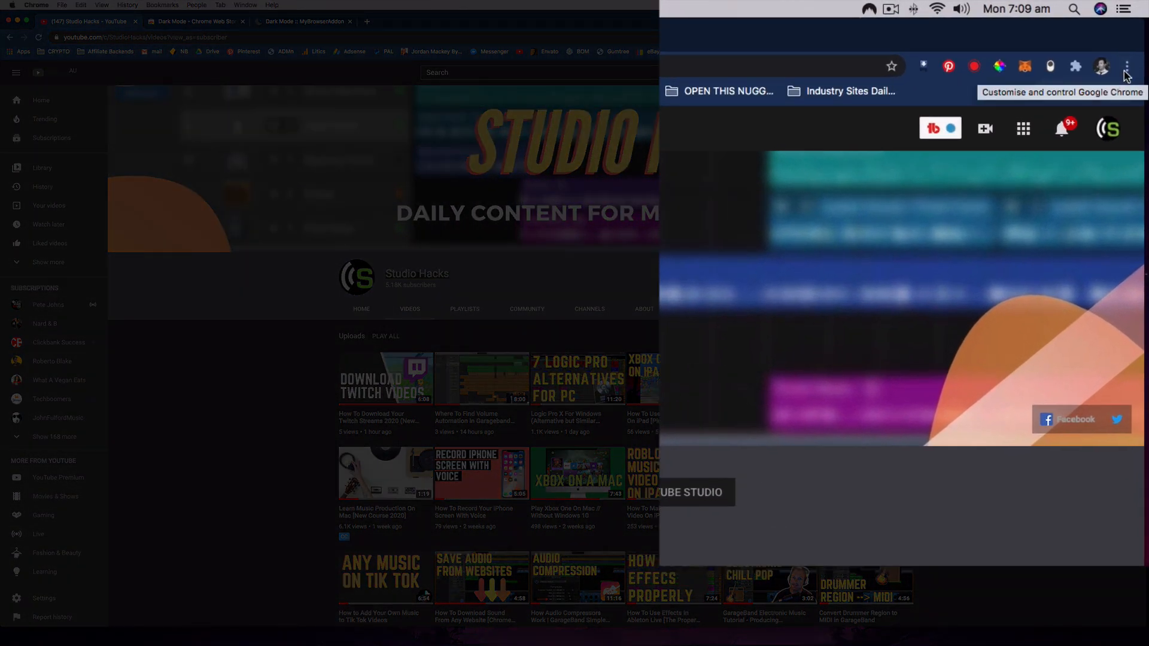
Step: Open Settings > Appearance and launch the Slate theme's Chrome Web Store page
click(1126, 66)
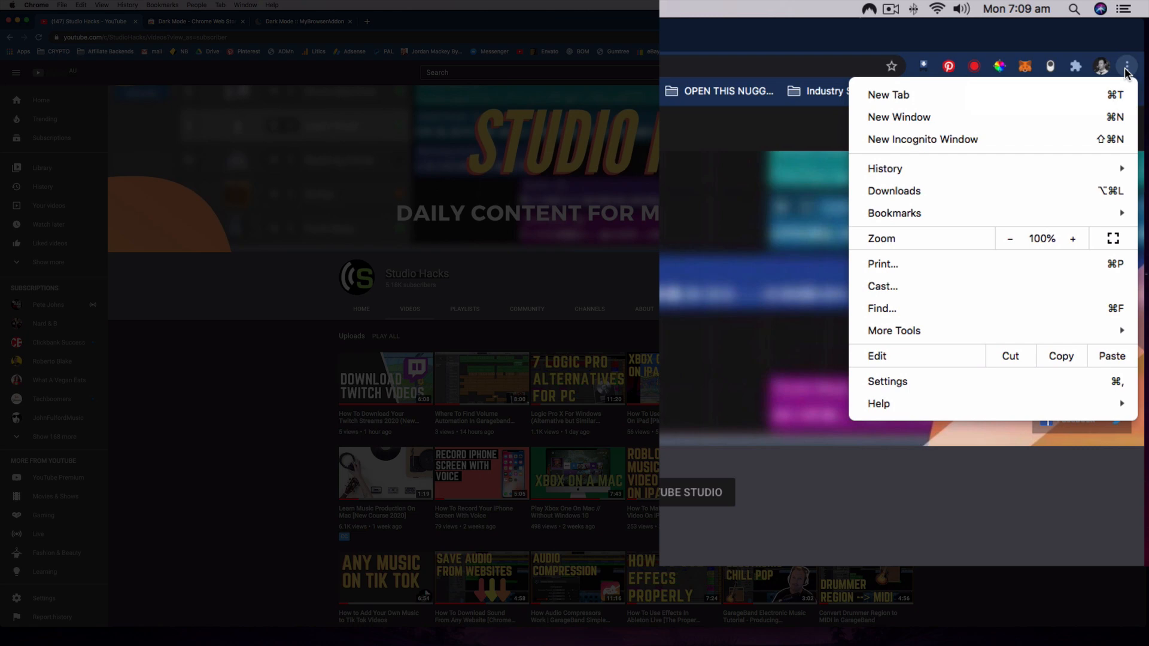
mouse_move(1018, 245)
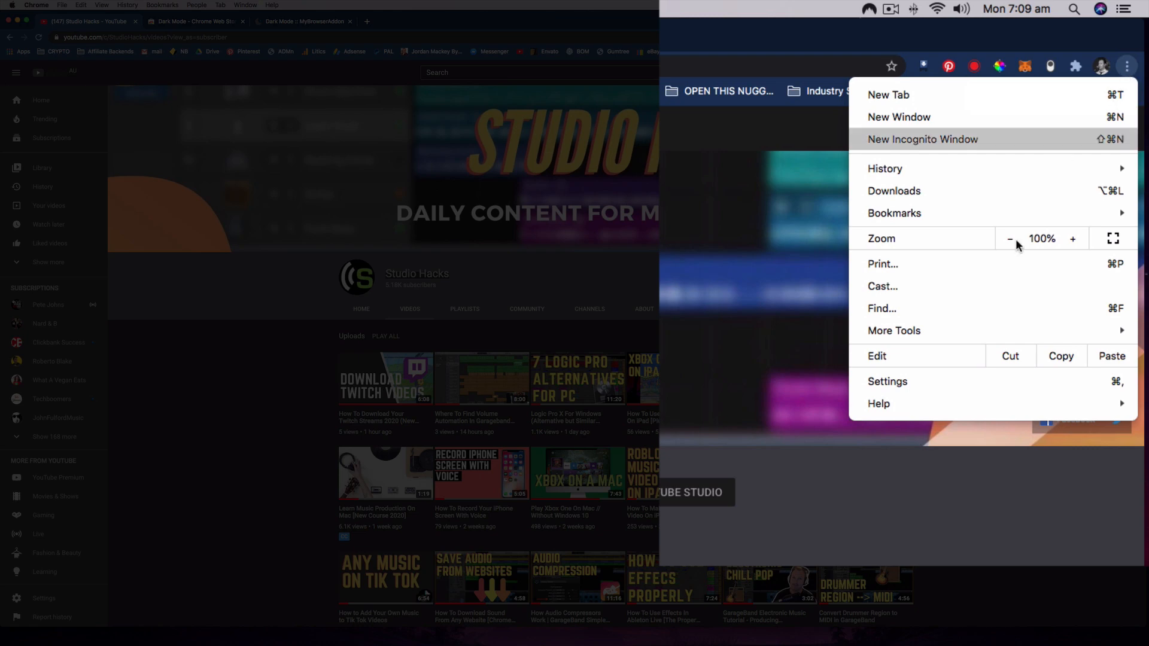
click(888, 382)
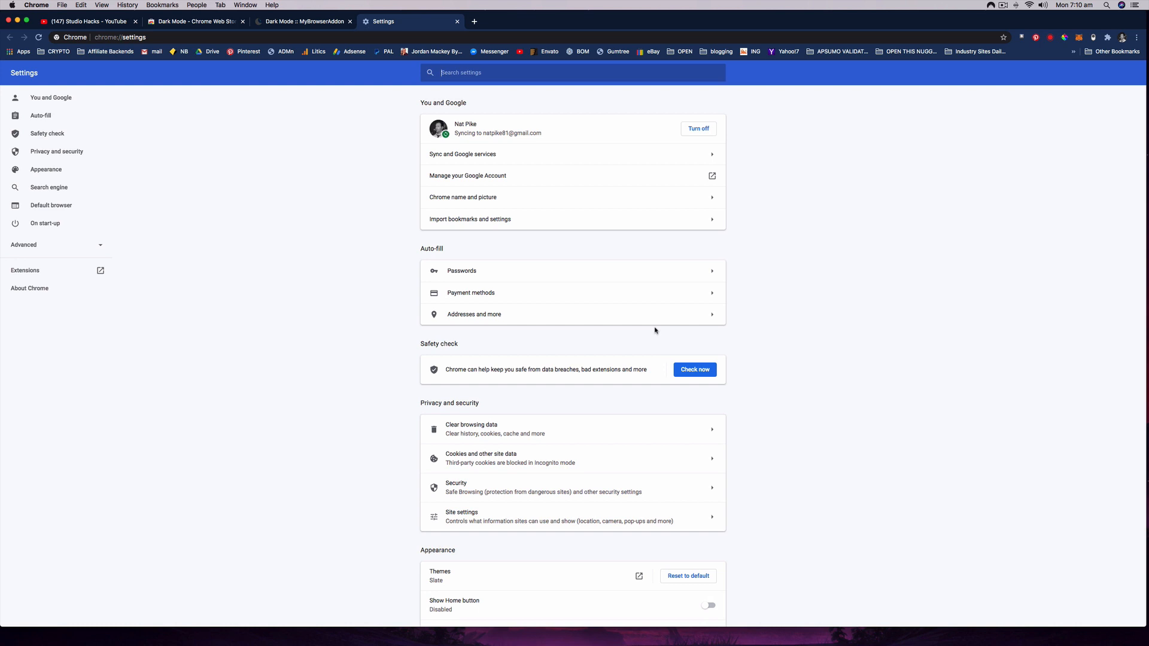
mouse_move(565, 249)
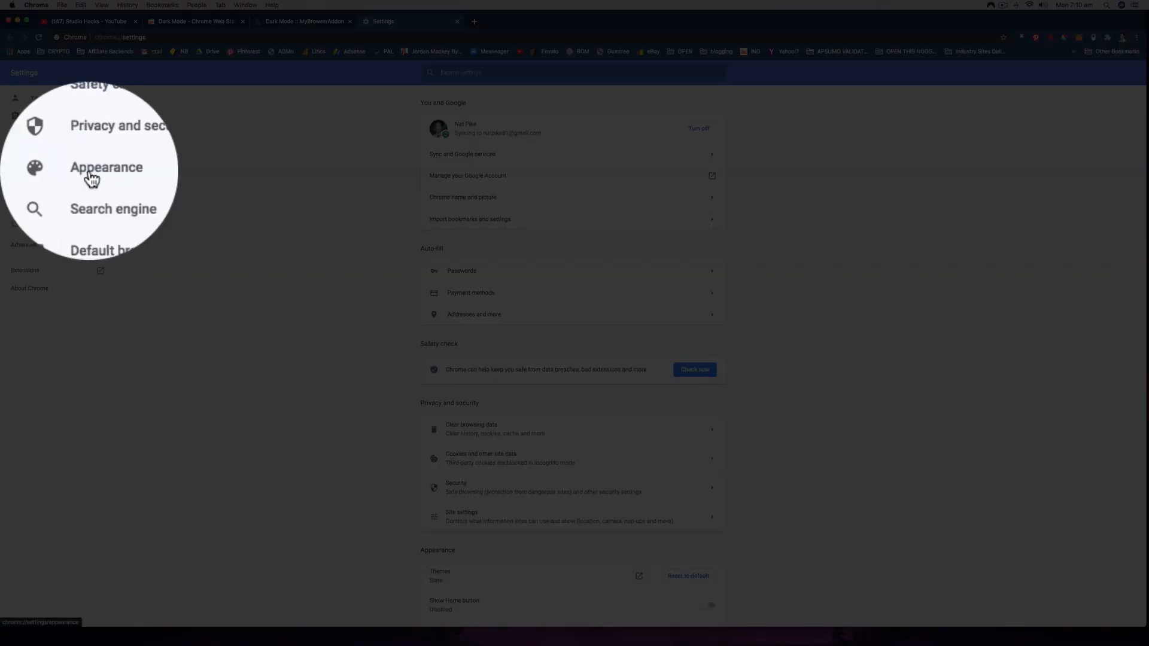
click(106, 167)
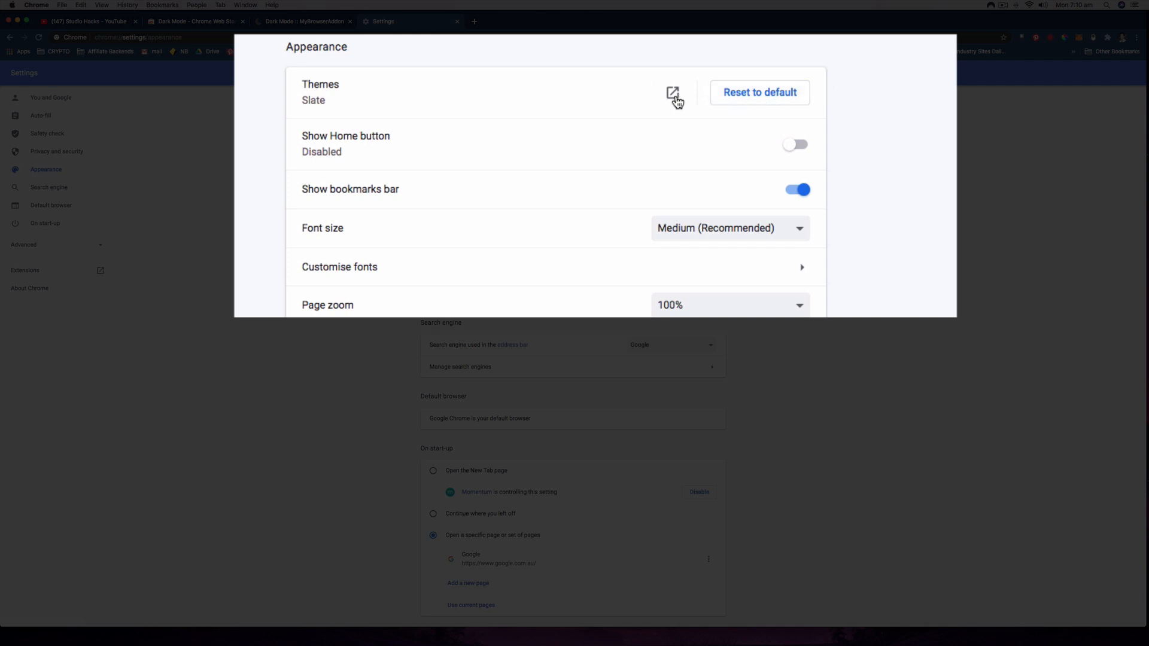
click(671, 94)
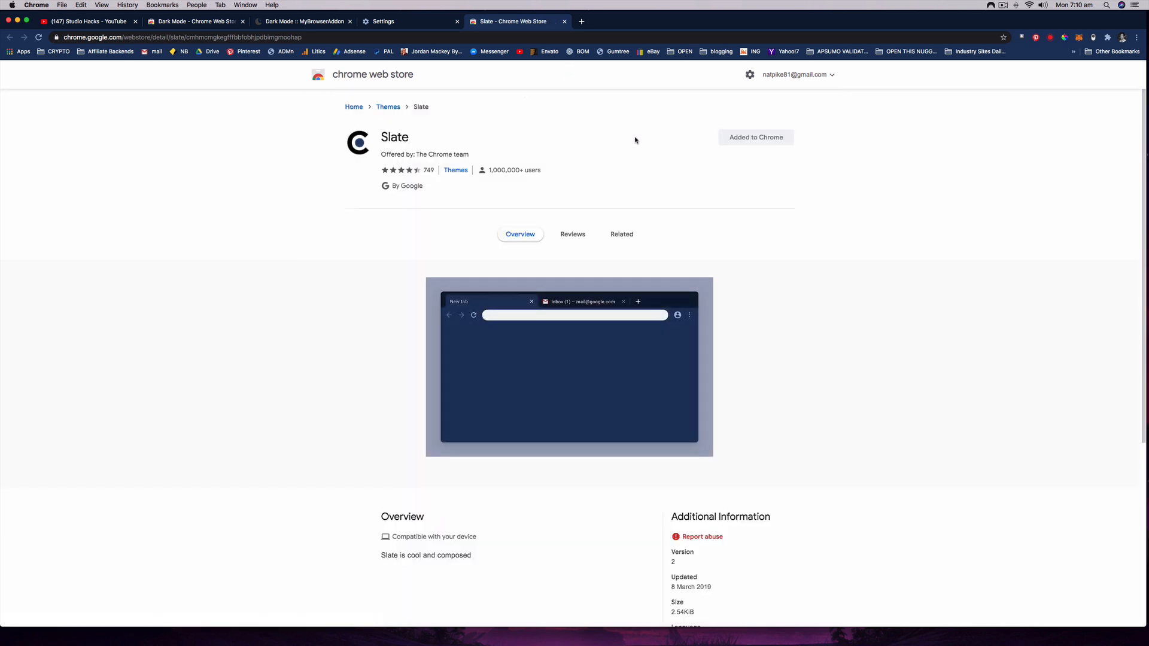
mouse_move(553, 144)
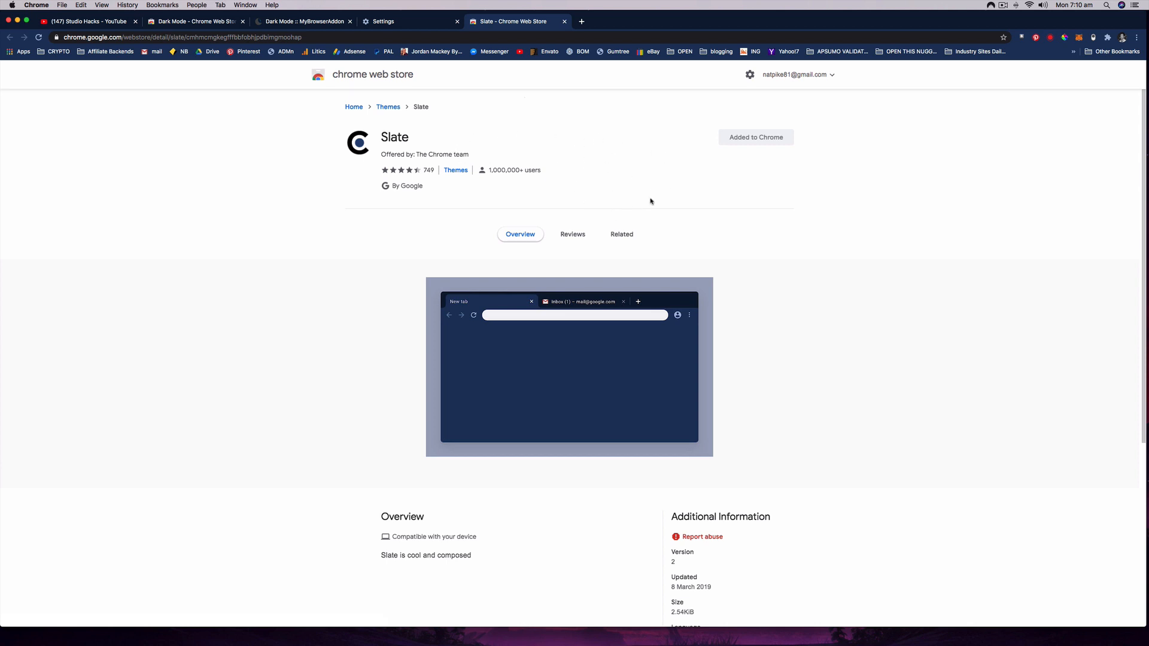
mouse_move(414, 133)
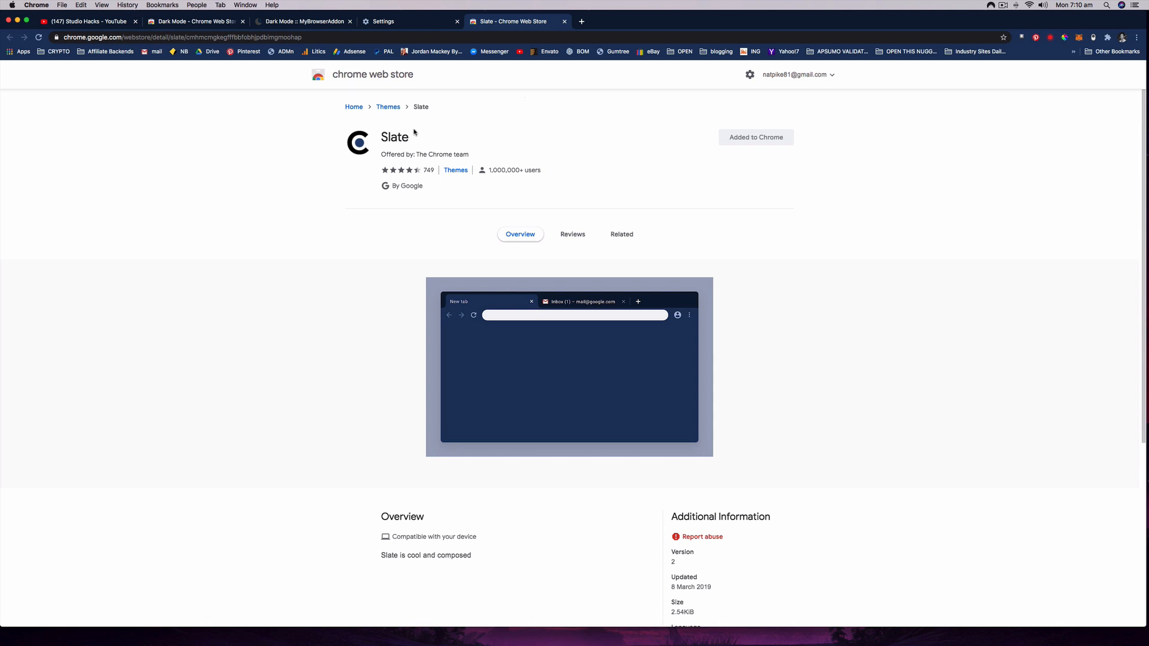
mouse_move(590, 381)
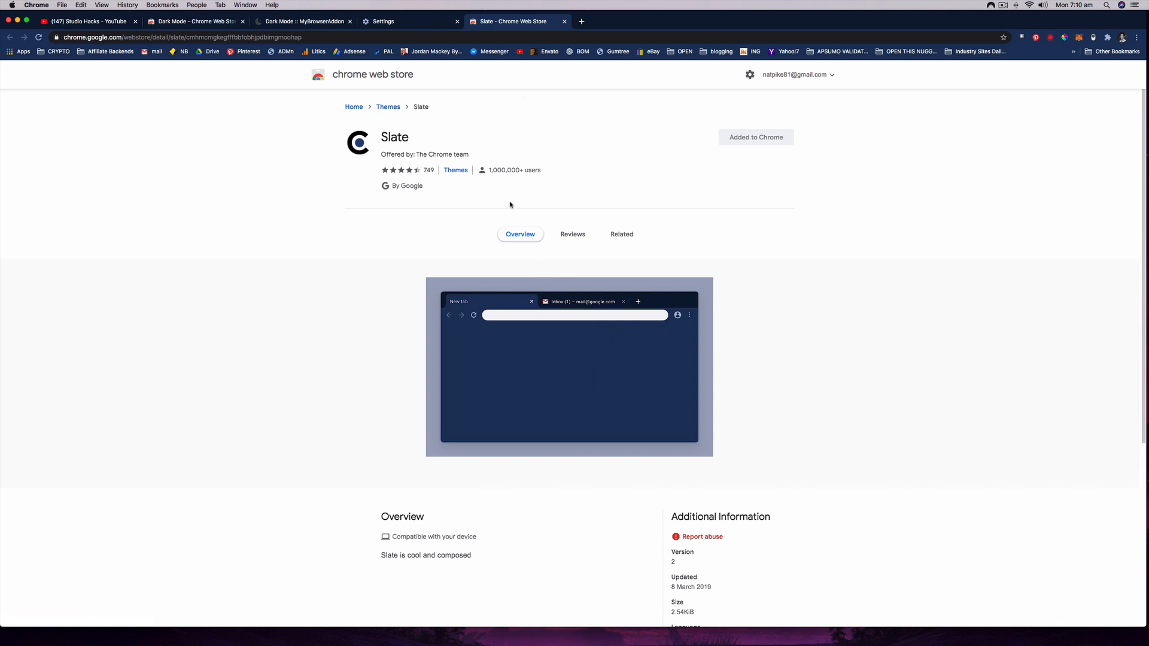
mouse_move(421, 130)
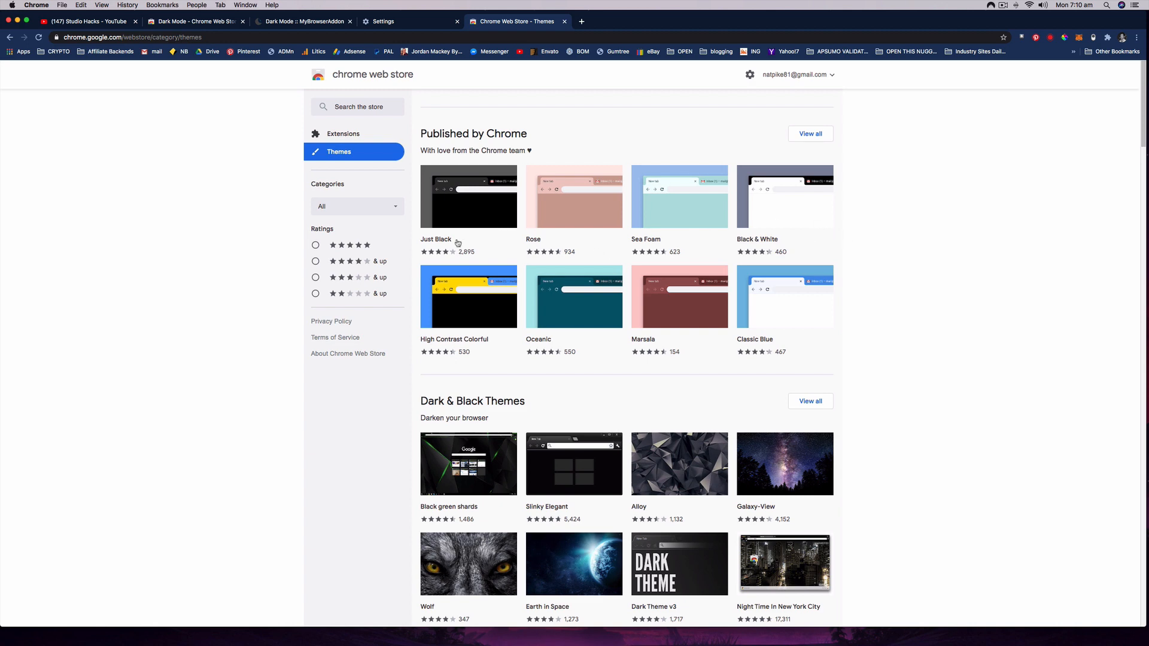
Step: Add the Oceanic theme to Chrome, then return to the Themes gallery via the breadcrumb
scroll(down, 3)
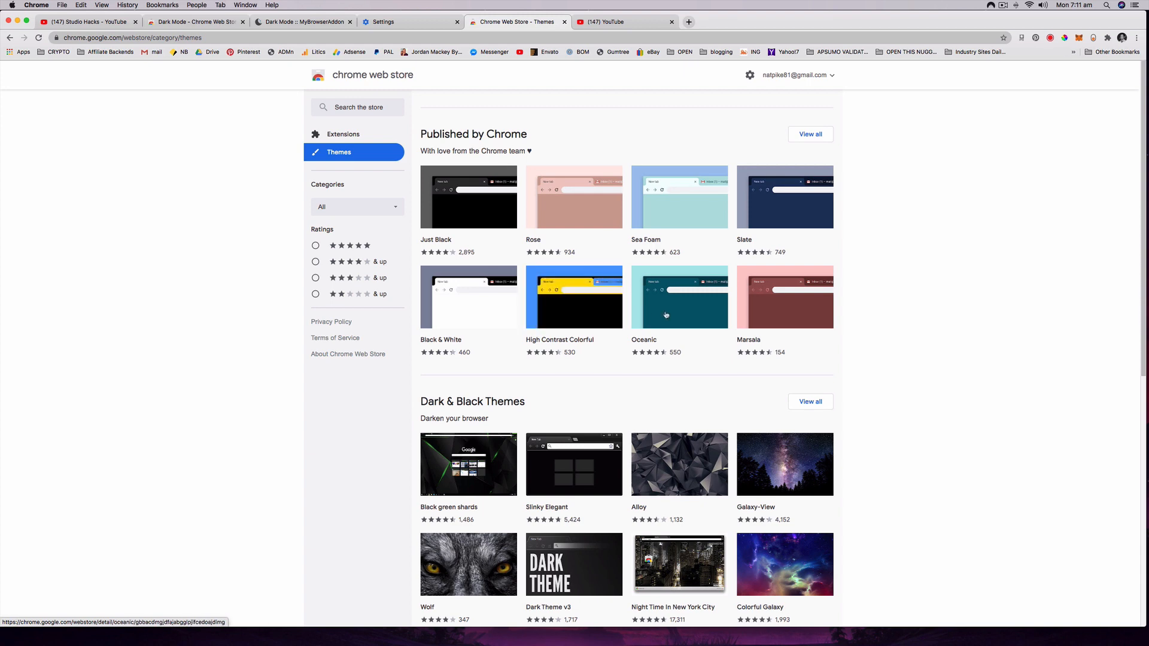
click(678, 297)
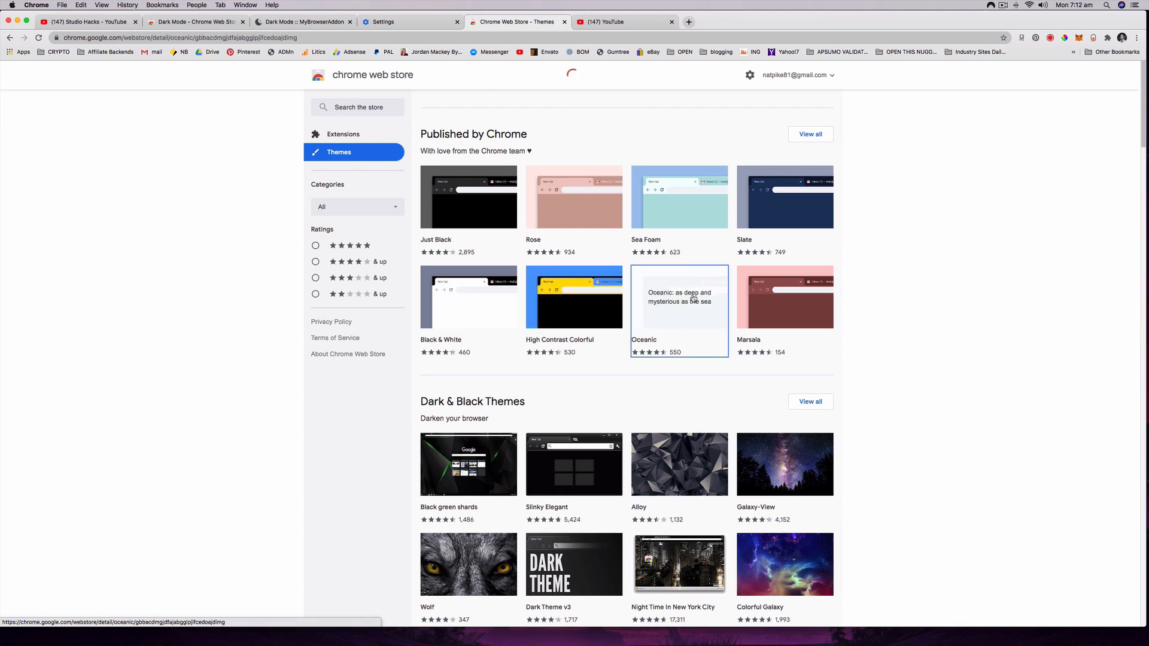
click(678, 296)
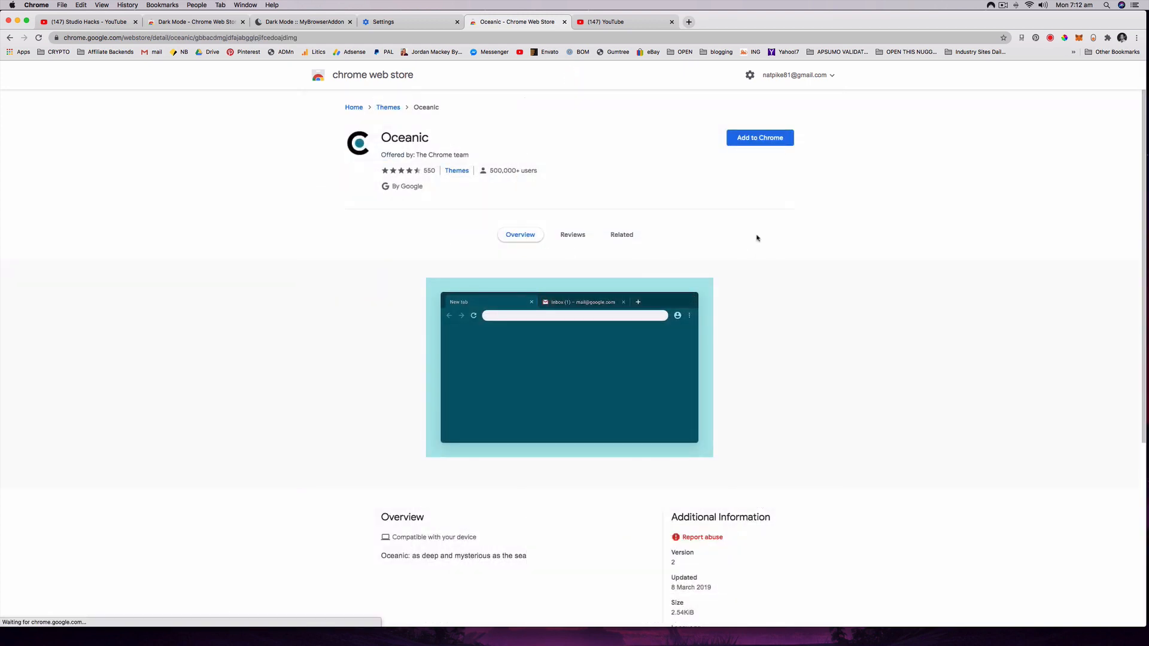
click(759, 138)
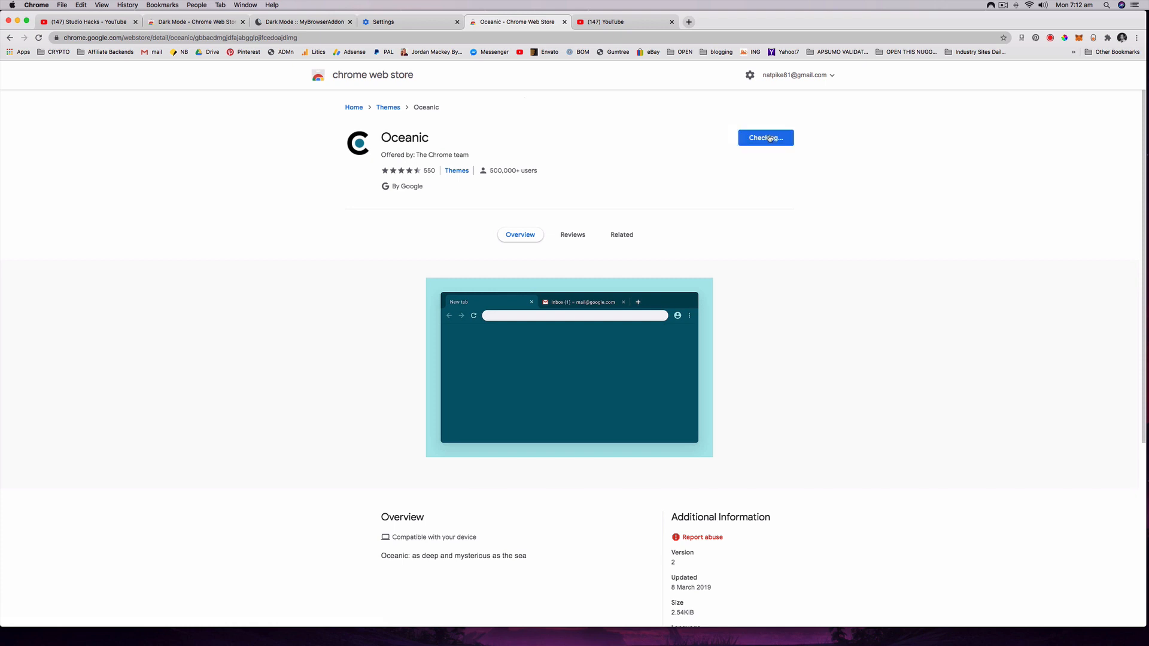
click(765, 137)
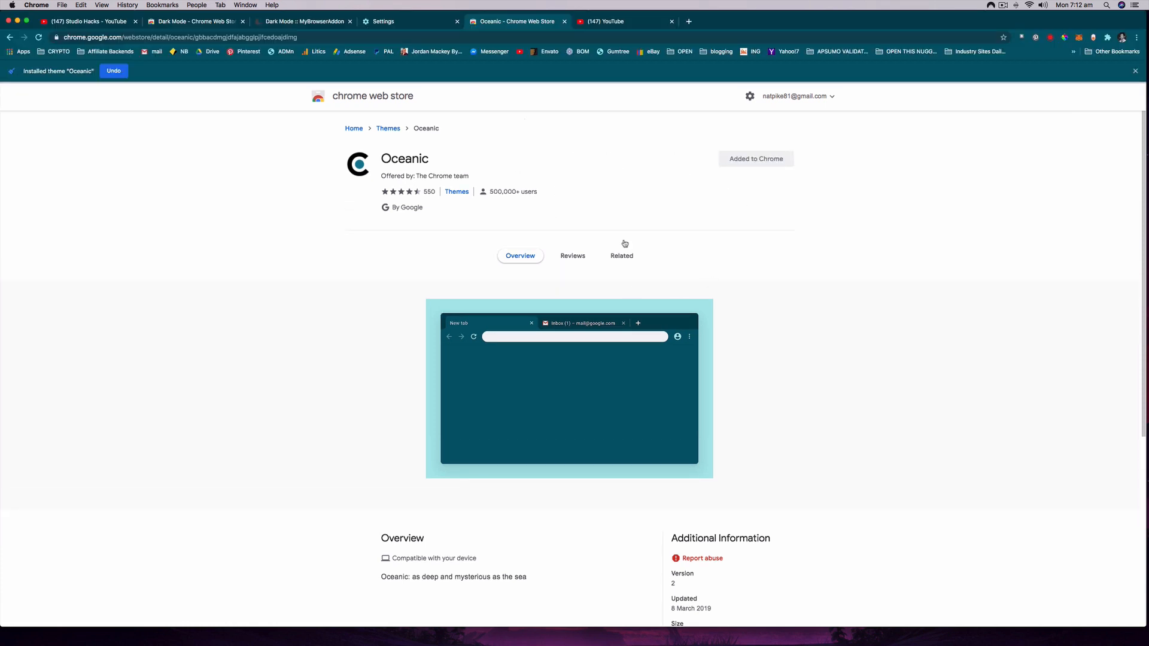
mouse_move(229, 99)
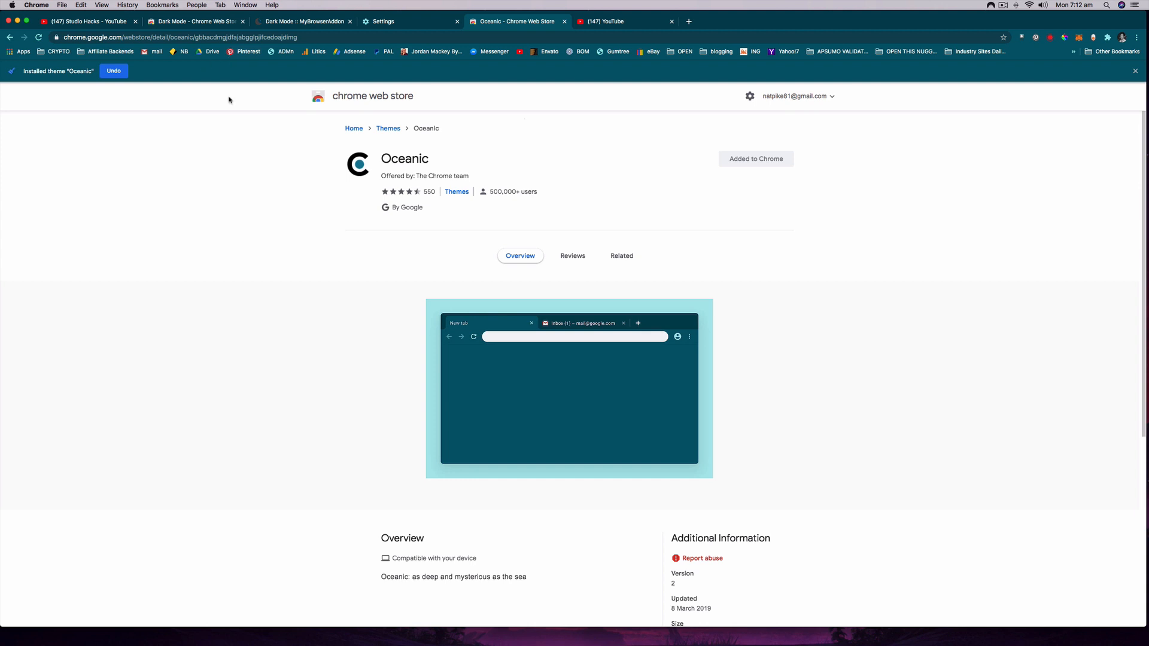
click(62, 5)
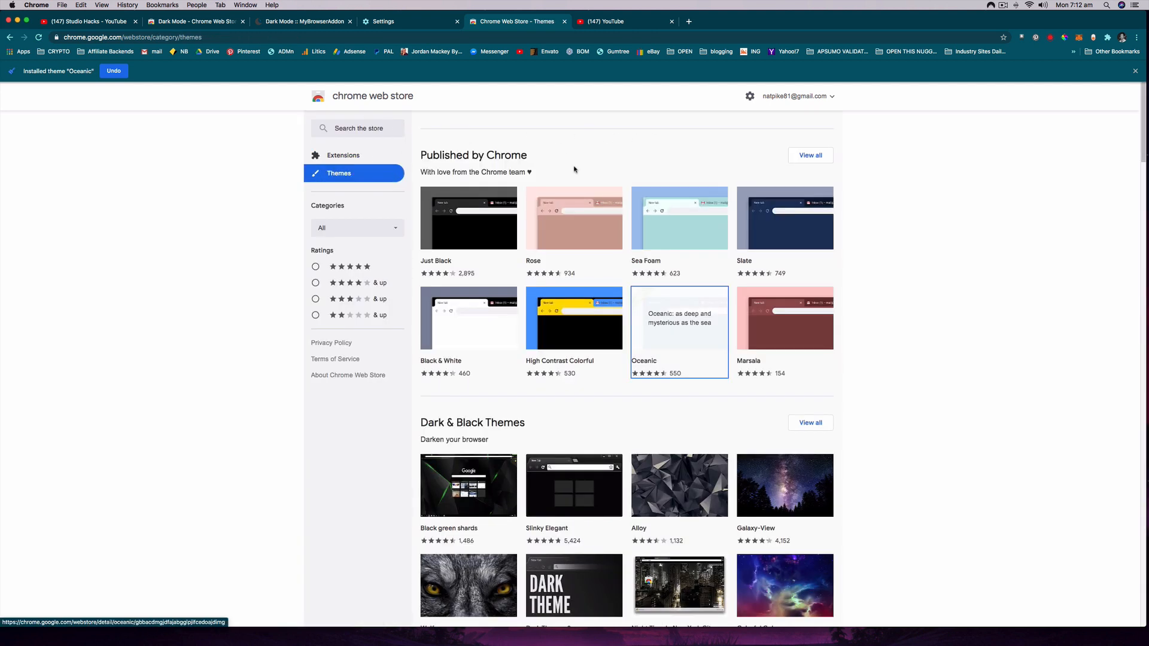
mouse_move(1124, 65)
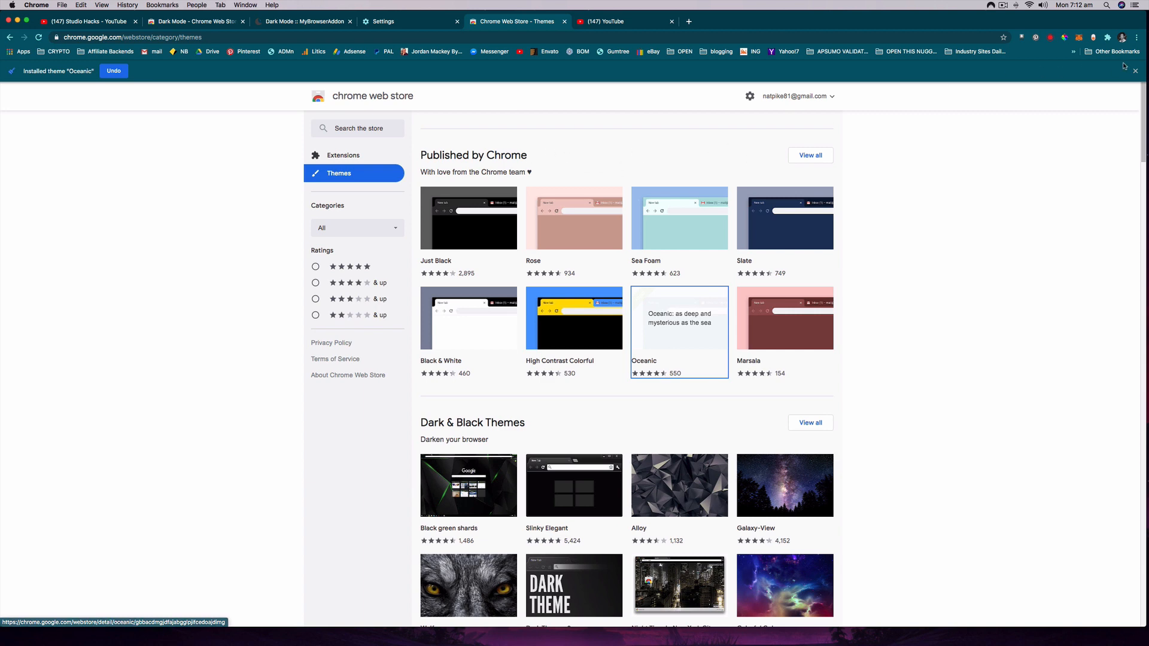
Step: In Settings, reset the theme to default and reopen the Web Store themes gallery
click(1136, 37)
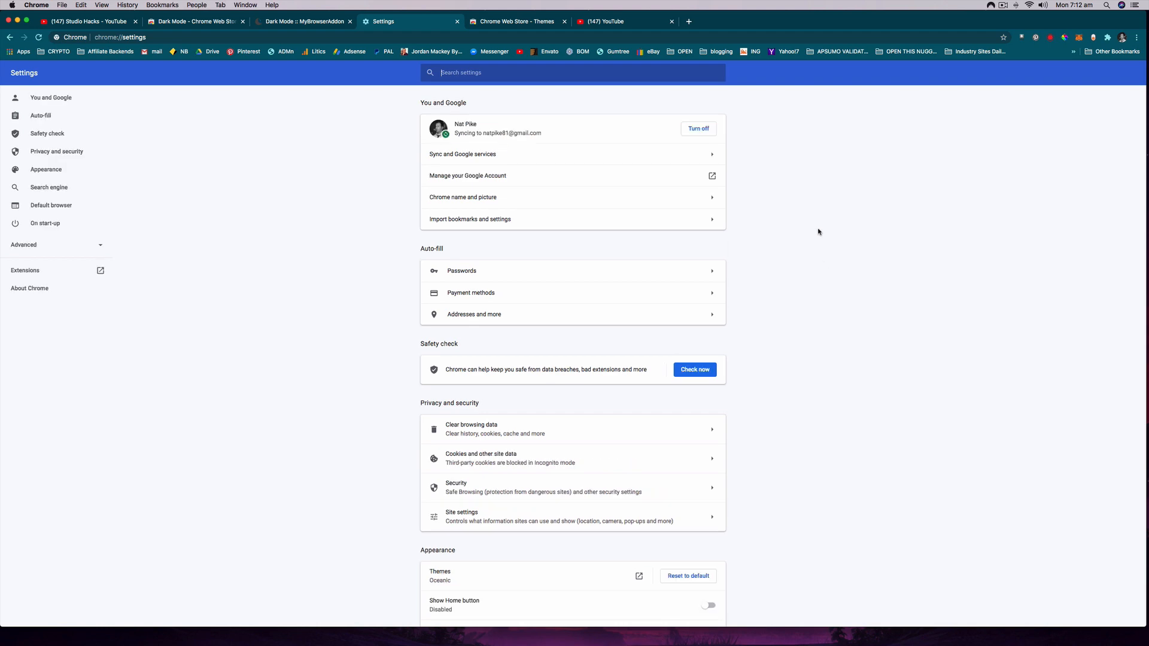
click(46, 169)
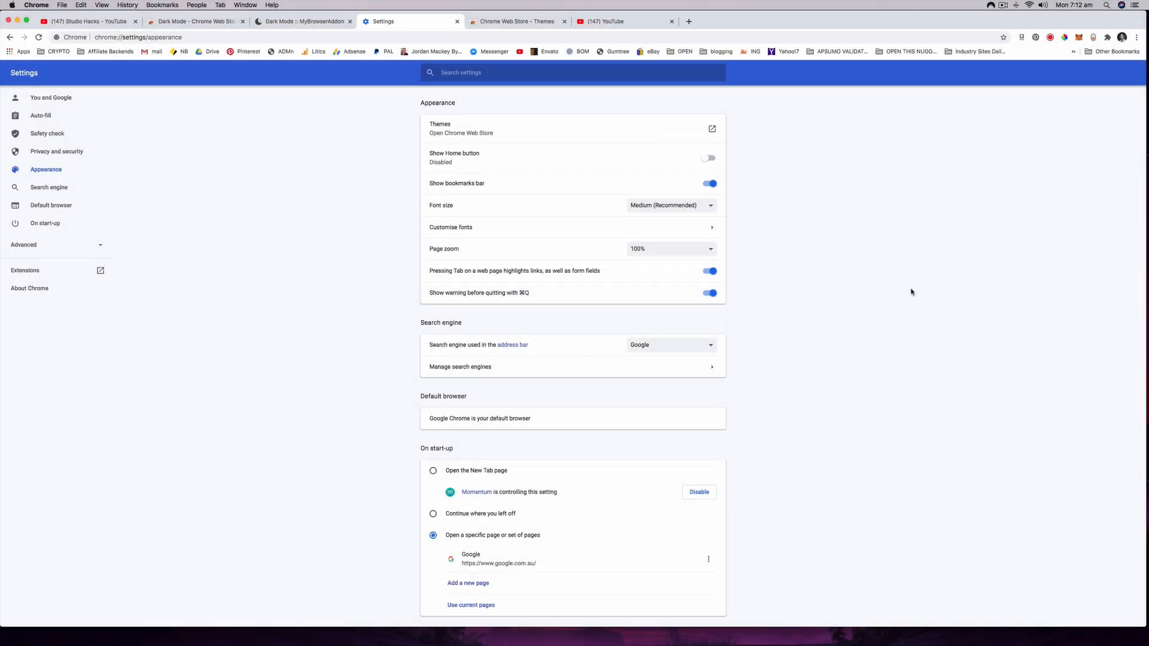
mouse_move(731, 155)
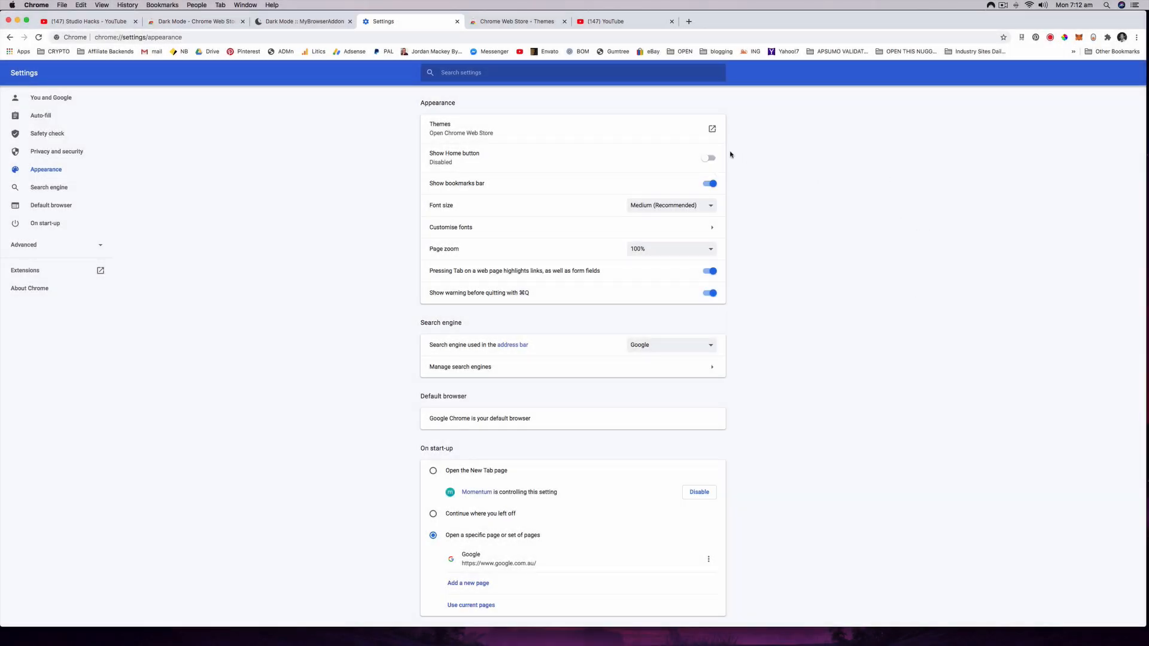
click(711, 129)
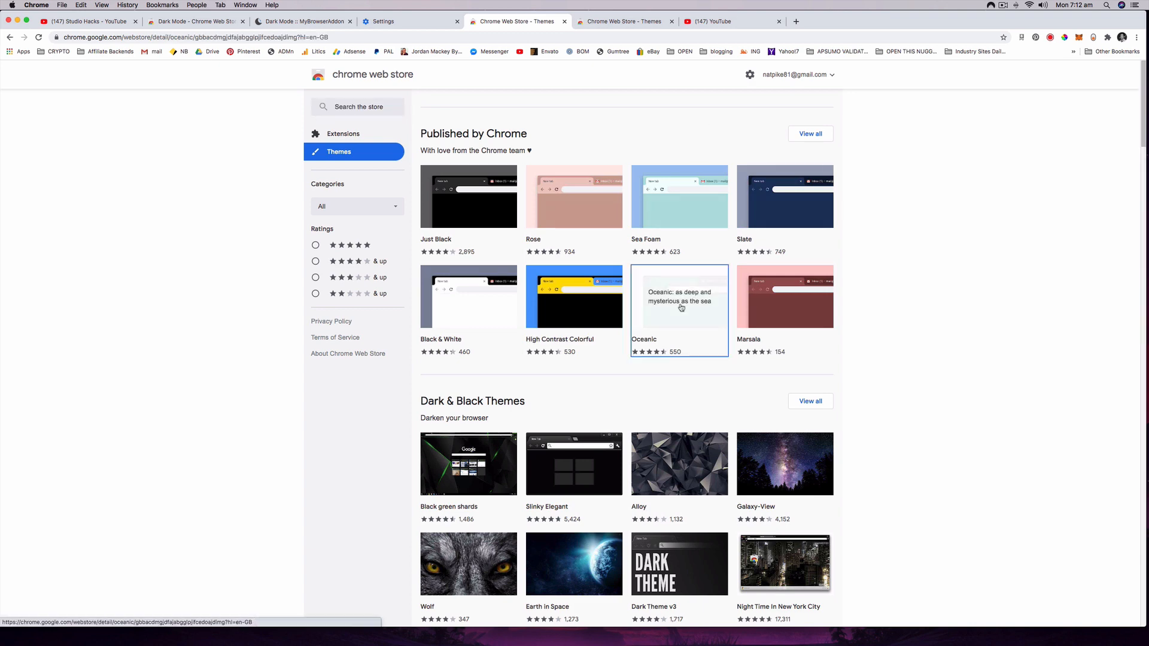
Step: Add the Oceanic theme to Chrome again and switch to the YouTube tab
click(679, 297)
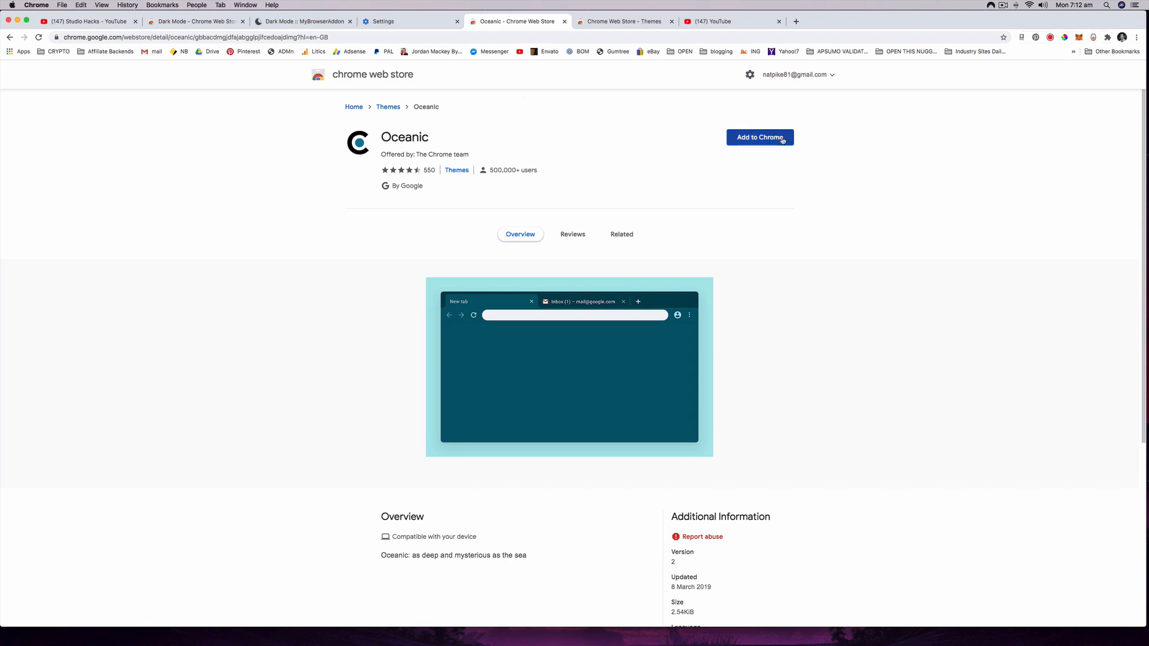
click(760, 137)
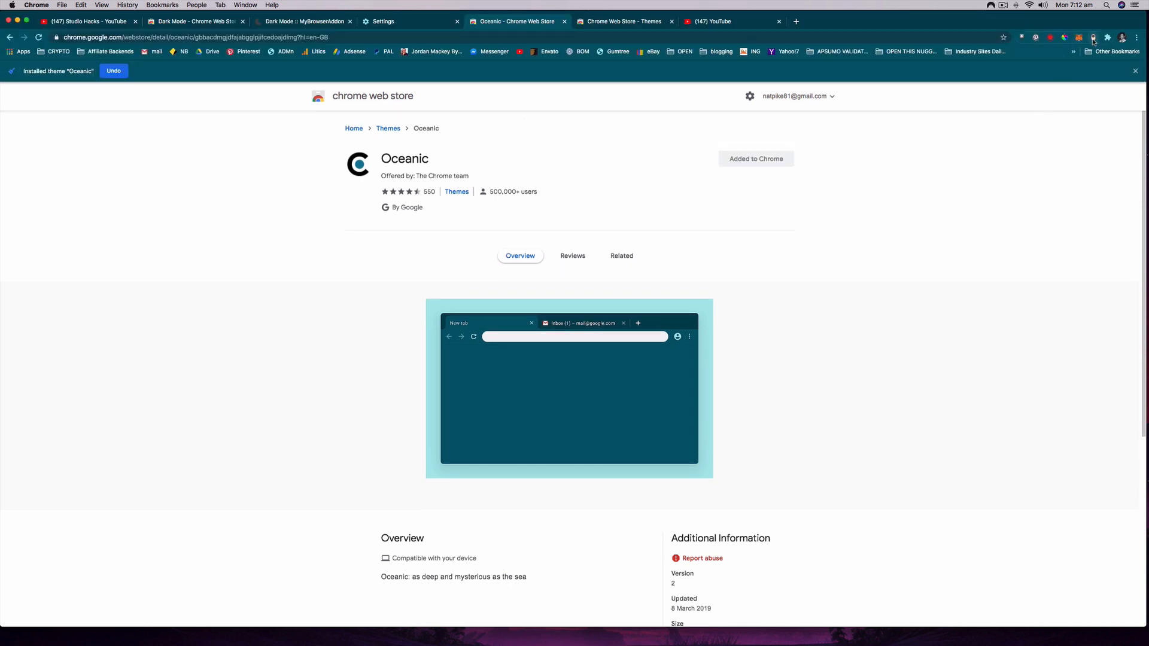
click(717, 22)
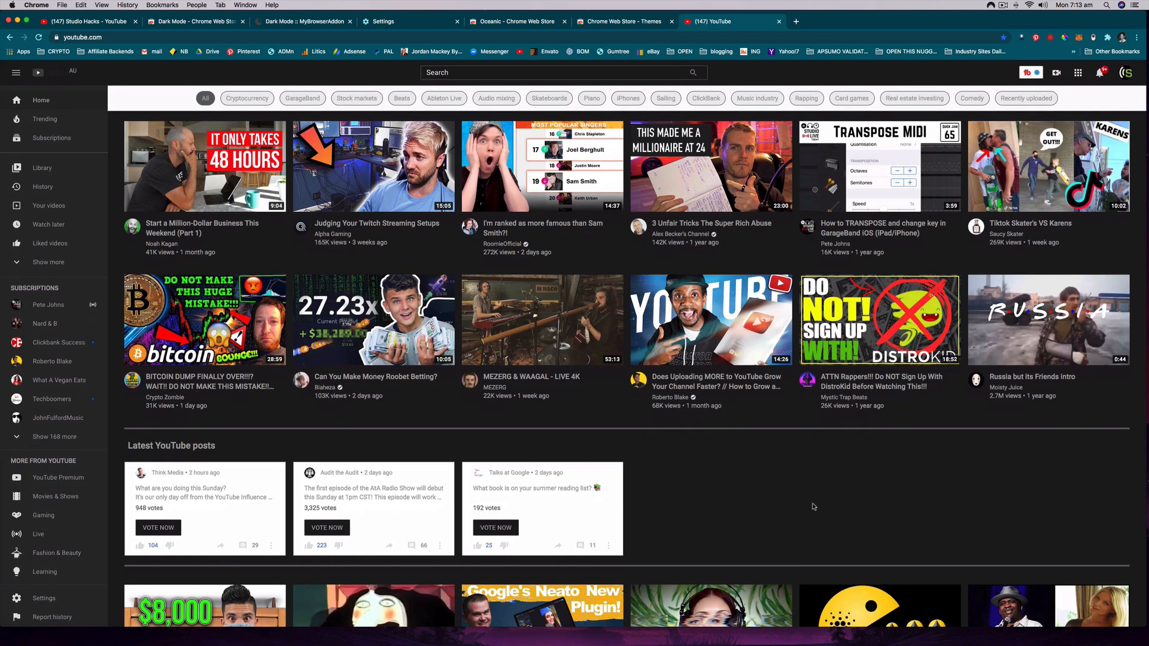
scroll(down, 3)
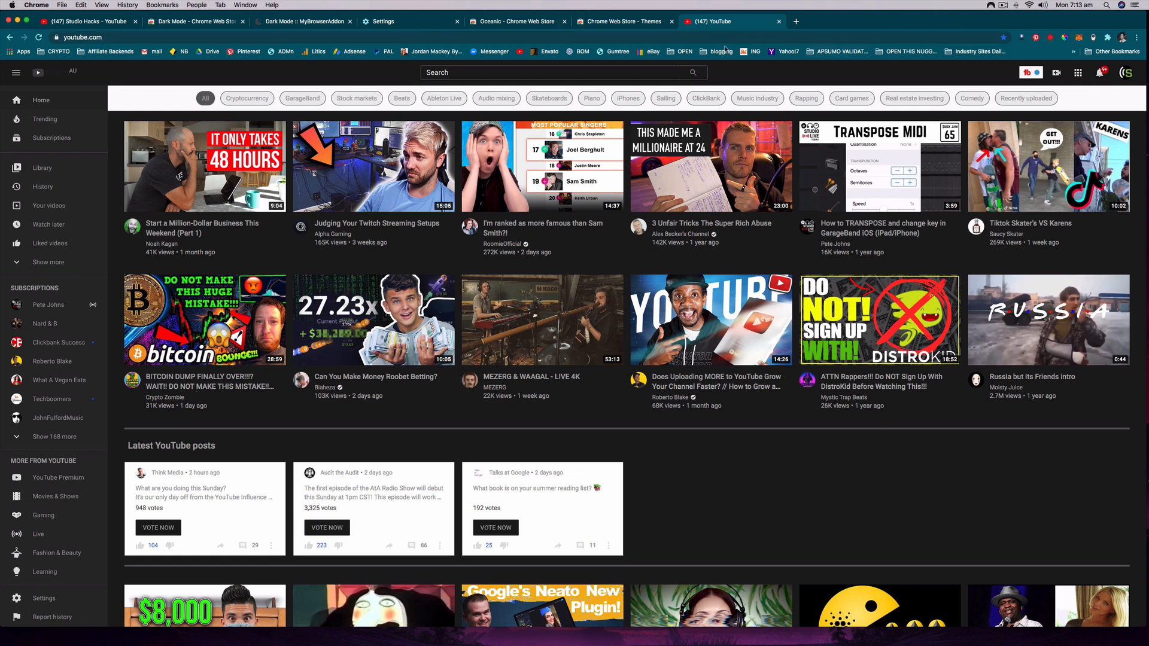
mouse_move(782, 540)
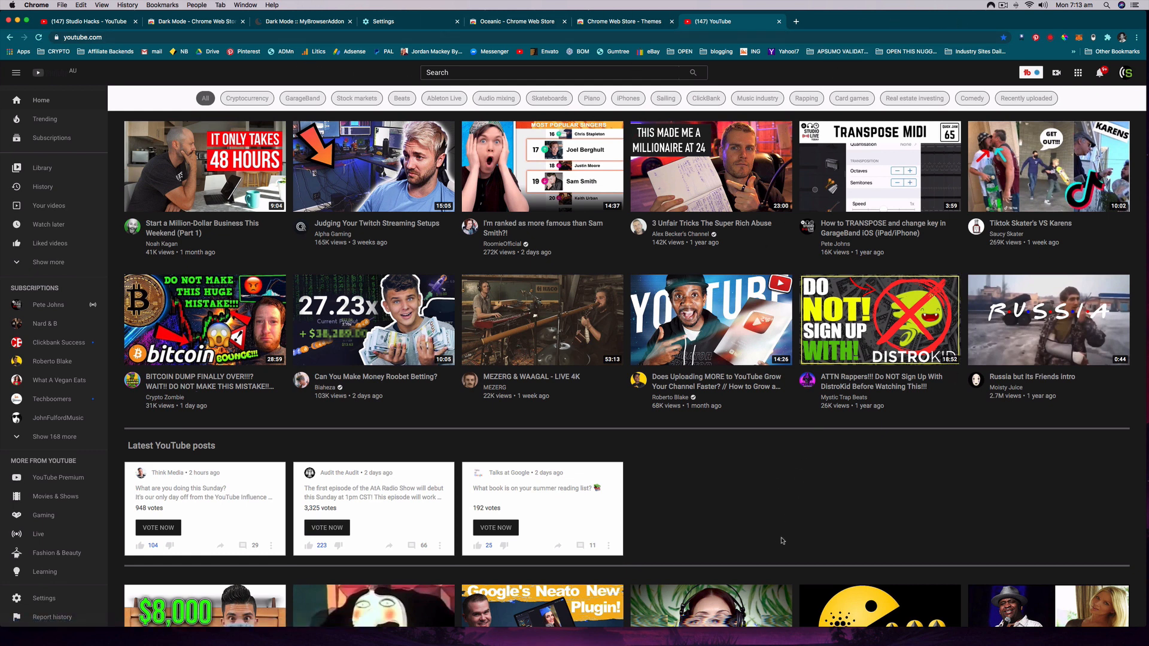
mouse_move(754, 517)
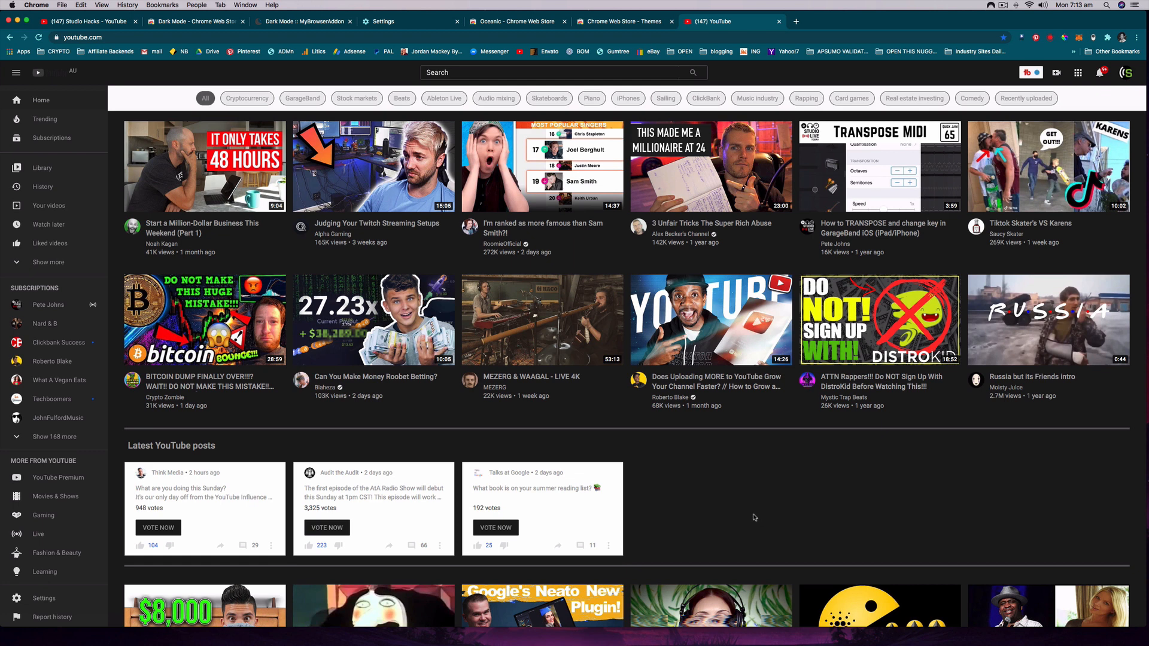